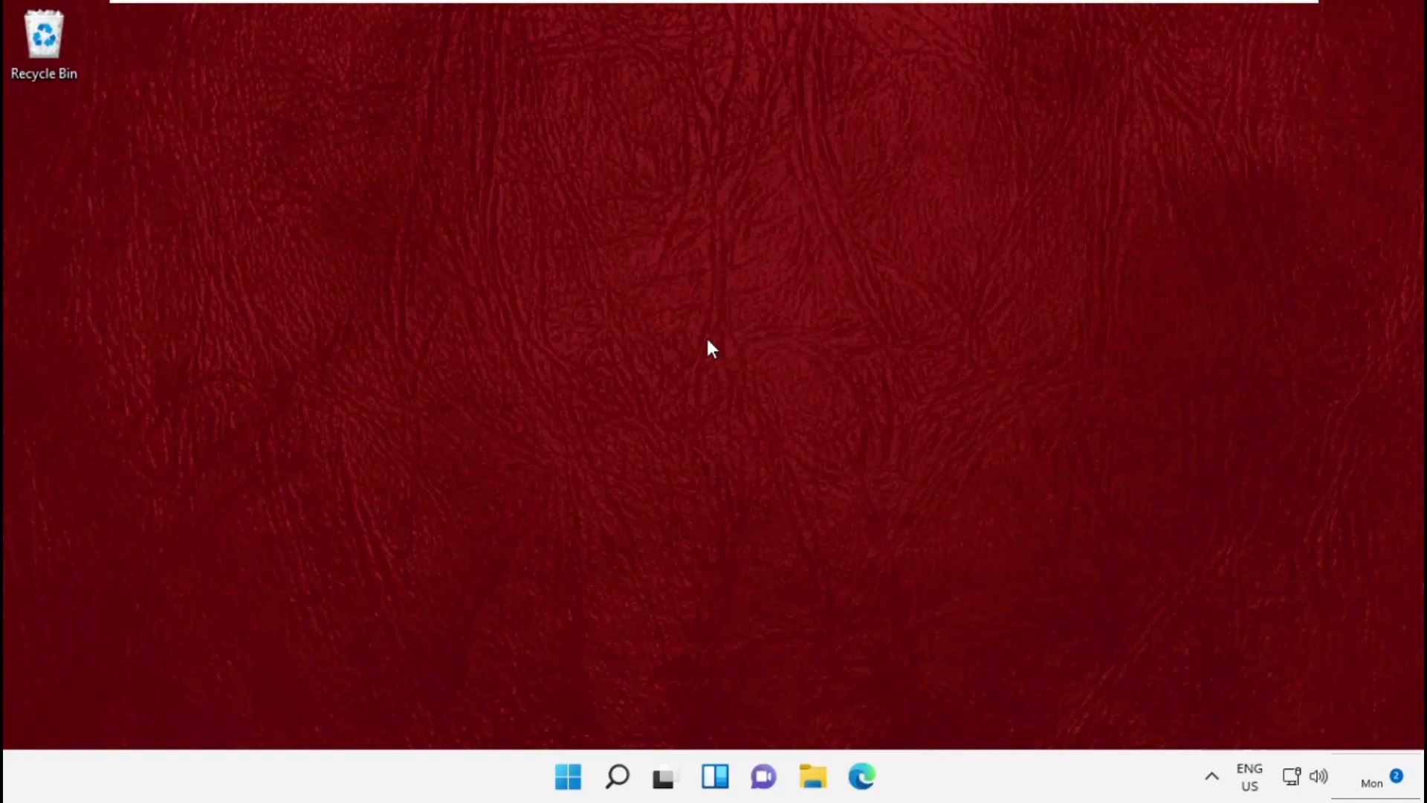
- Search Windows for "task manager" and open Task Manager
click(617, 775)
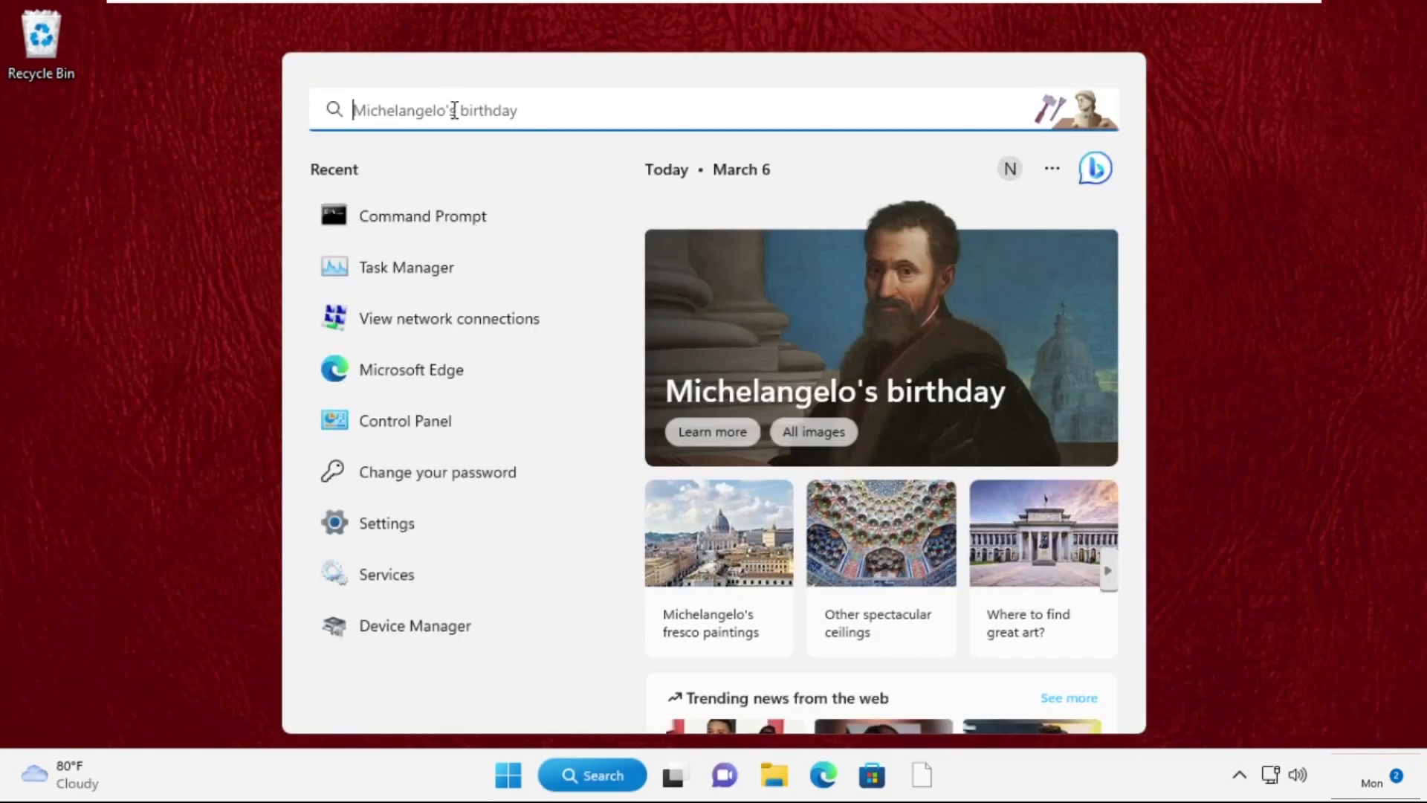
text(task manager)
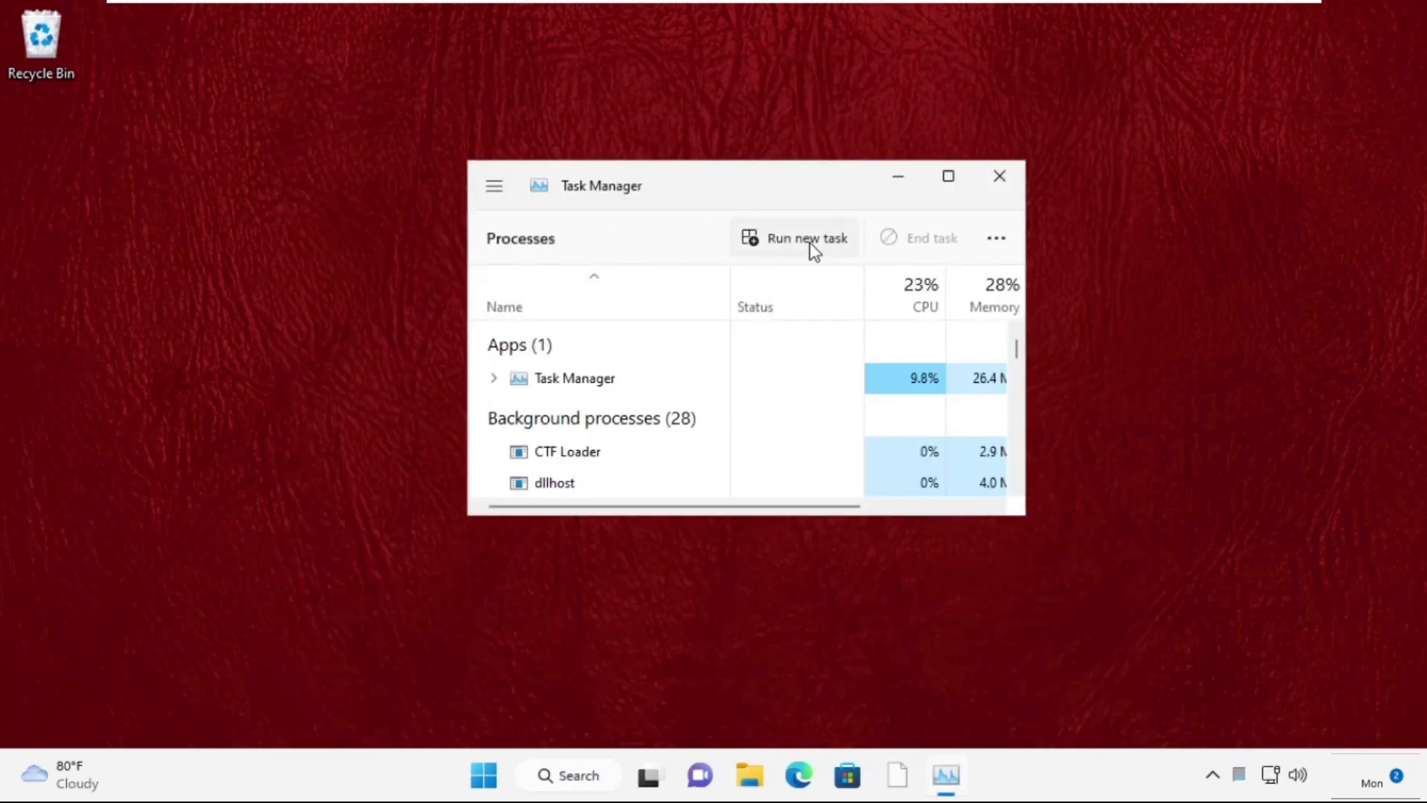
- Run C:\Windows\System32\cmd.exe as a new task with administrative privileges
click(804, 238)
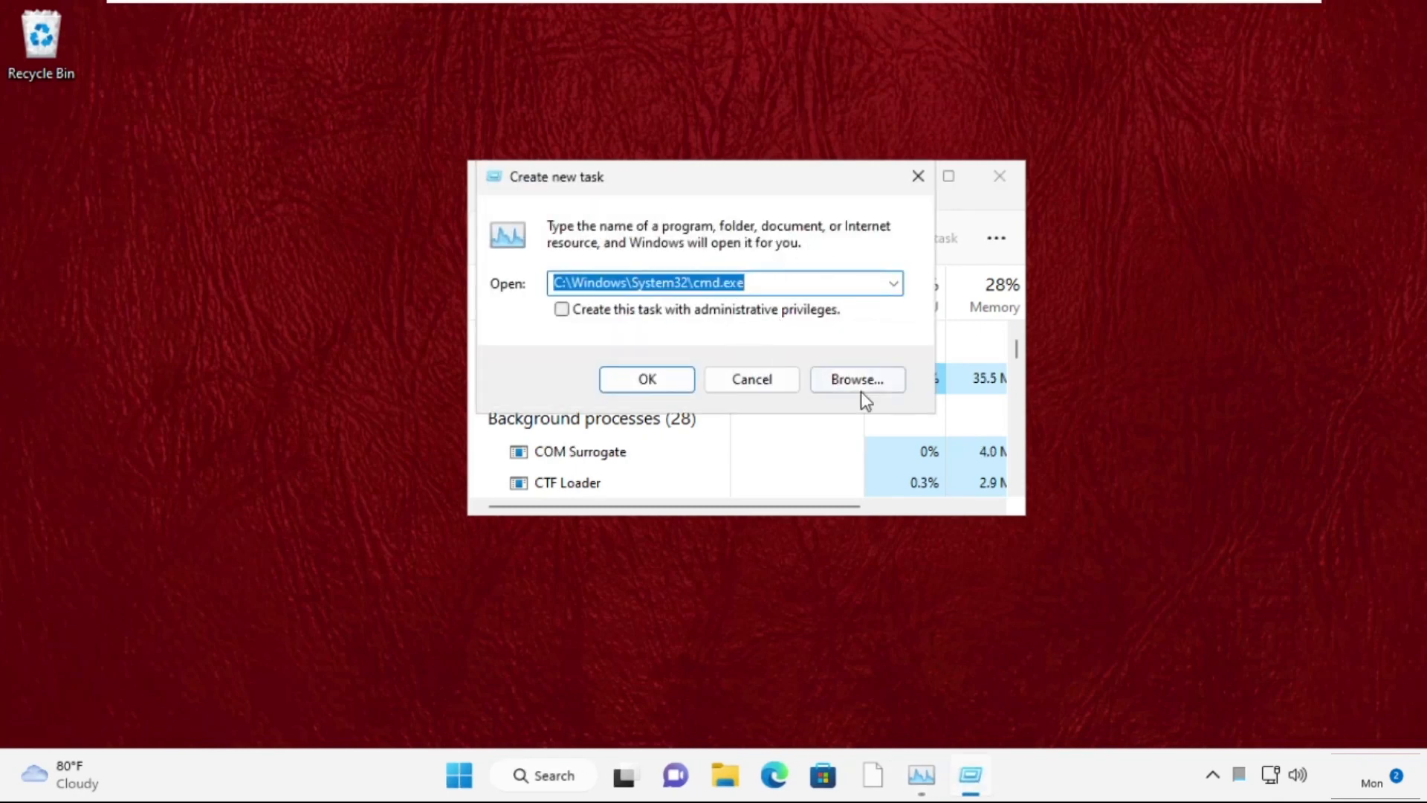
click(855, 378)
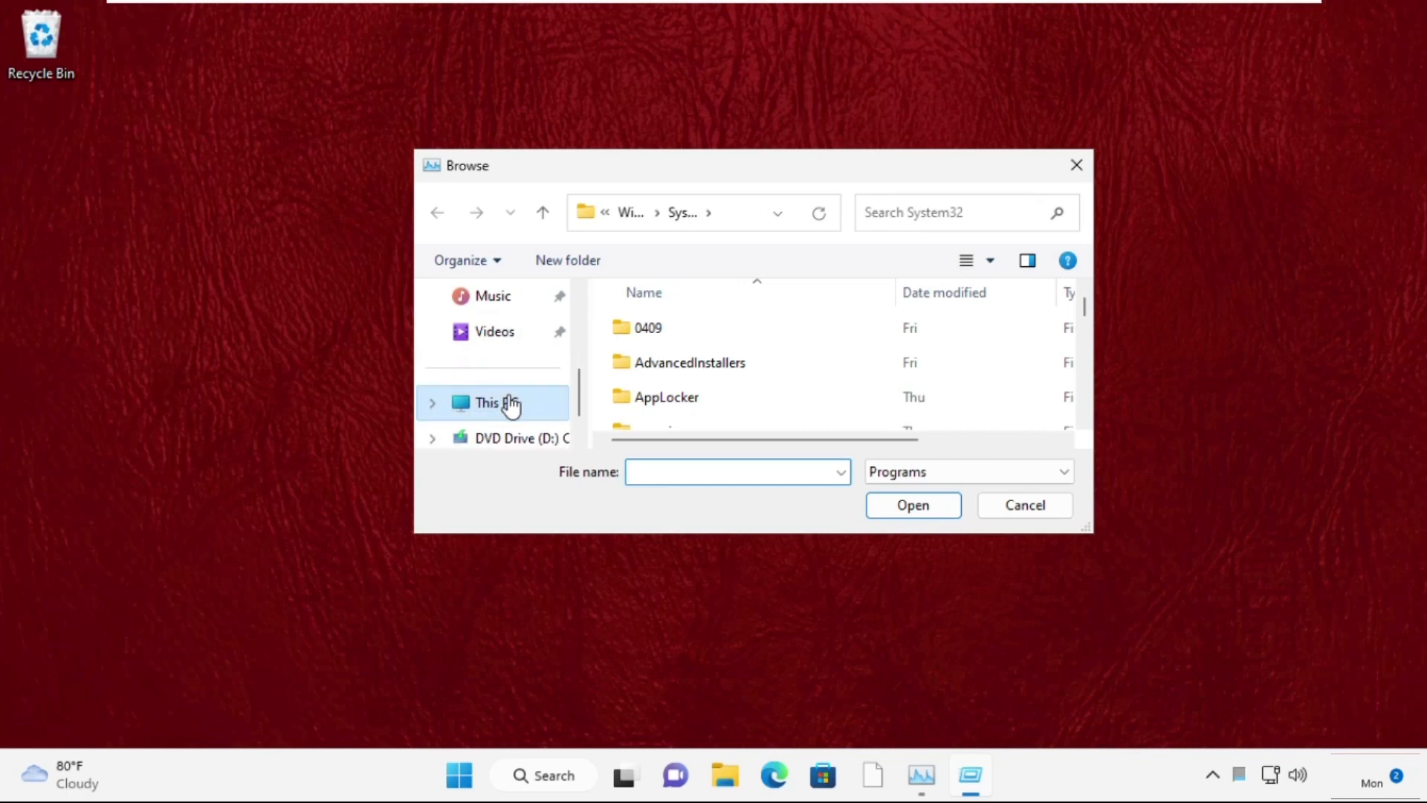
click(496, 402)
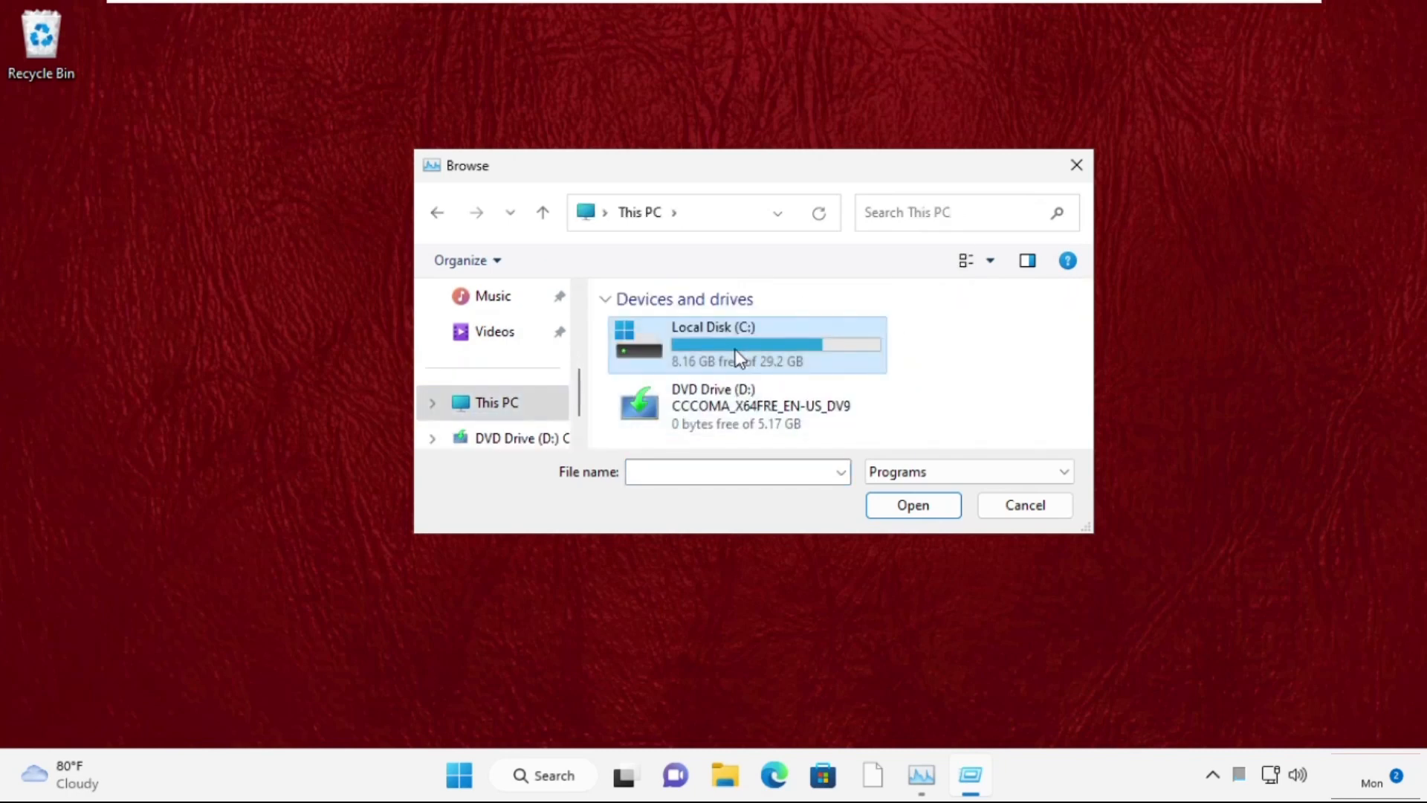
double_click(738, 345)
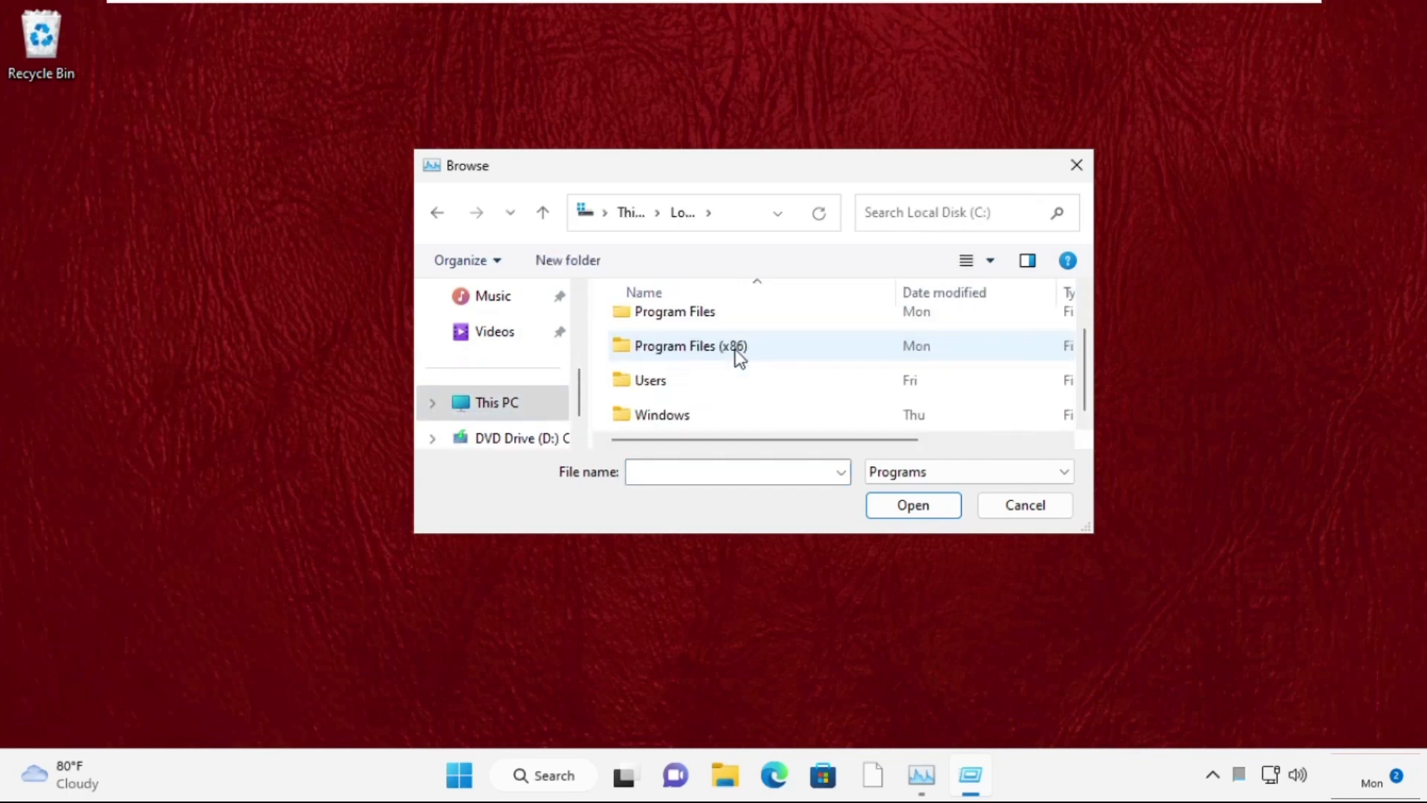
double_click(662, 414)
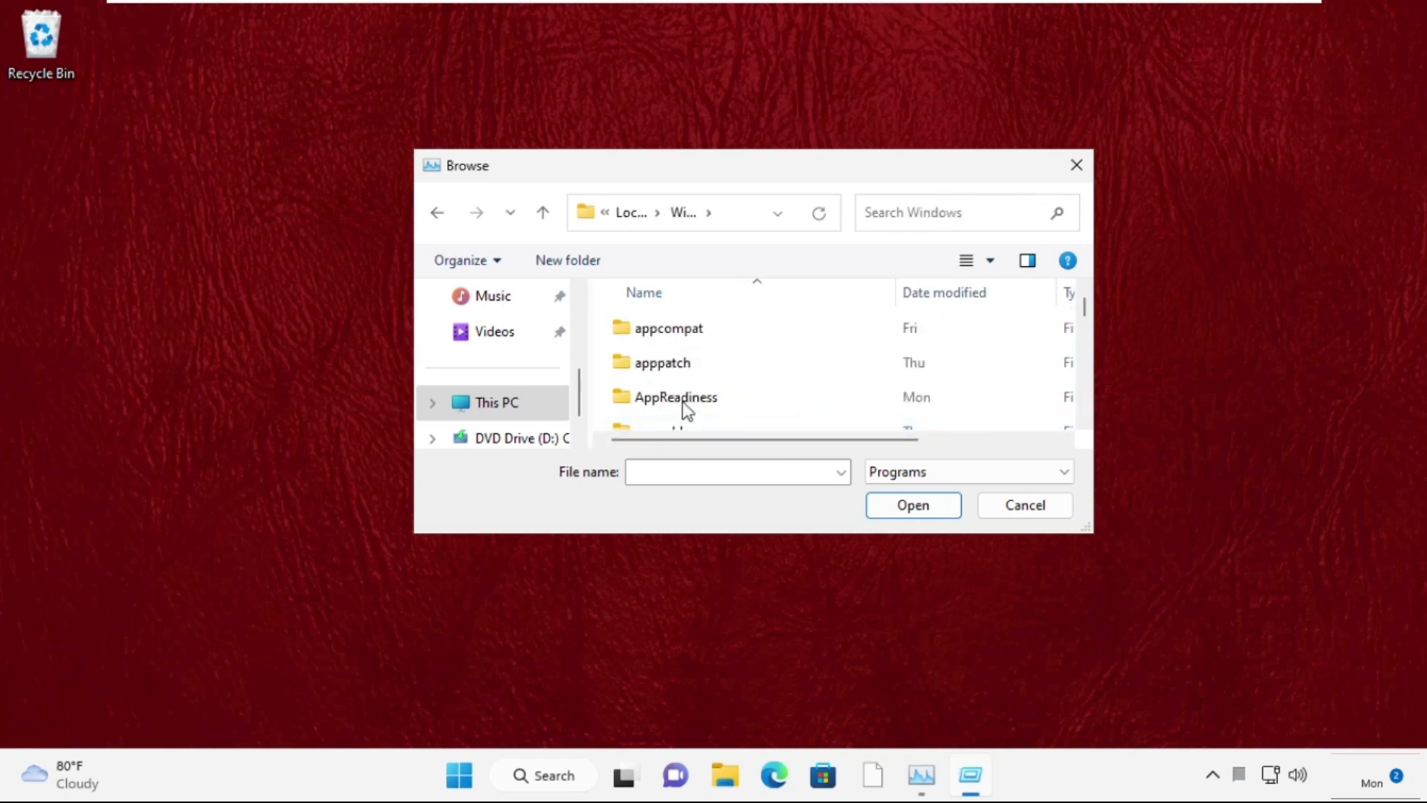
click(662, 362)
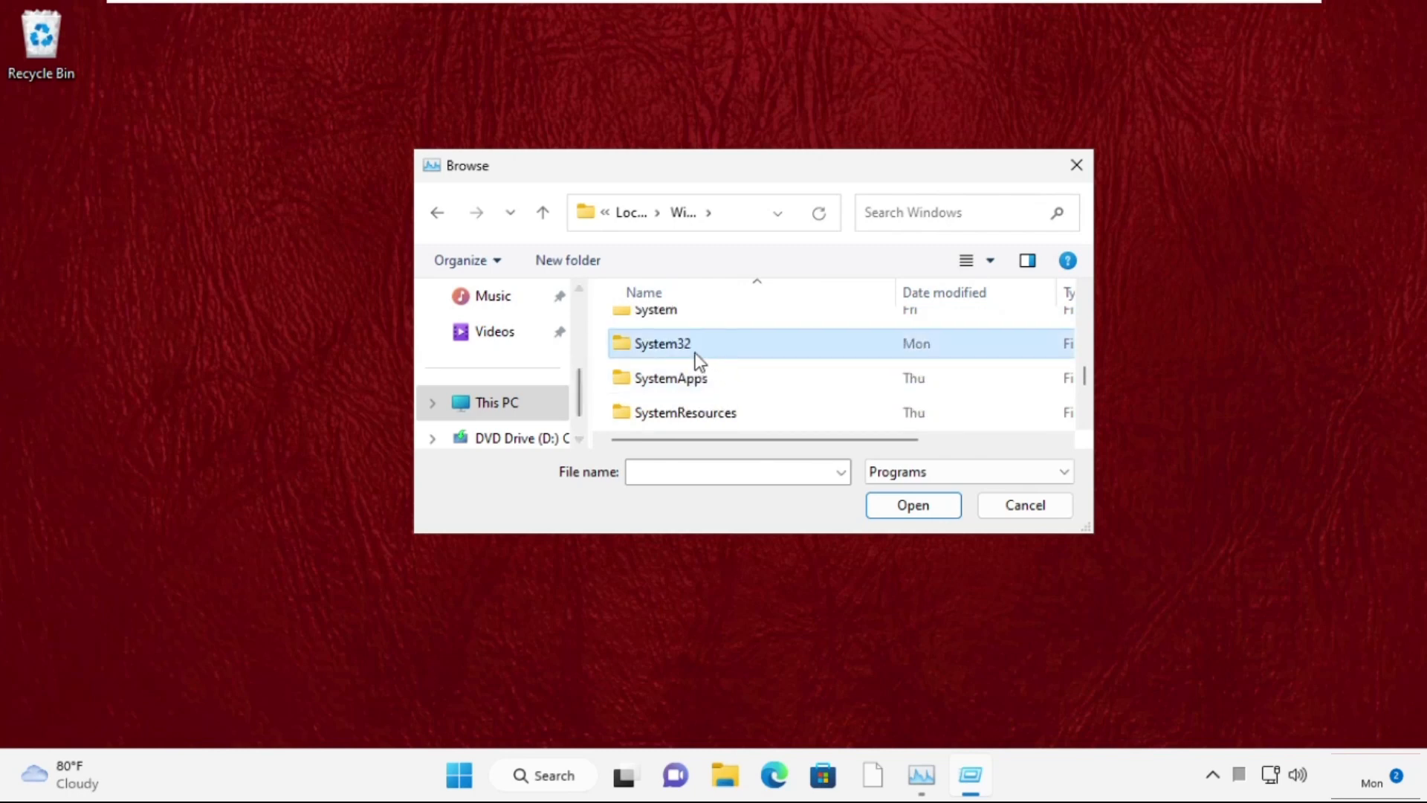
double_click(661, 344)
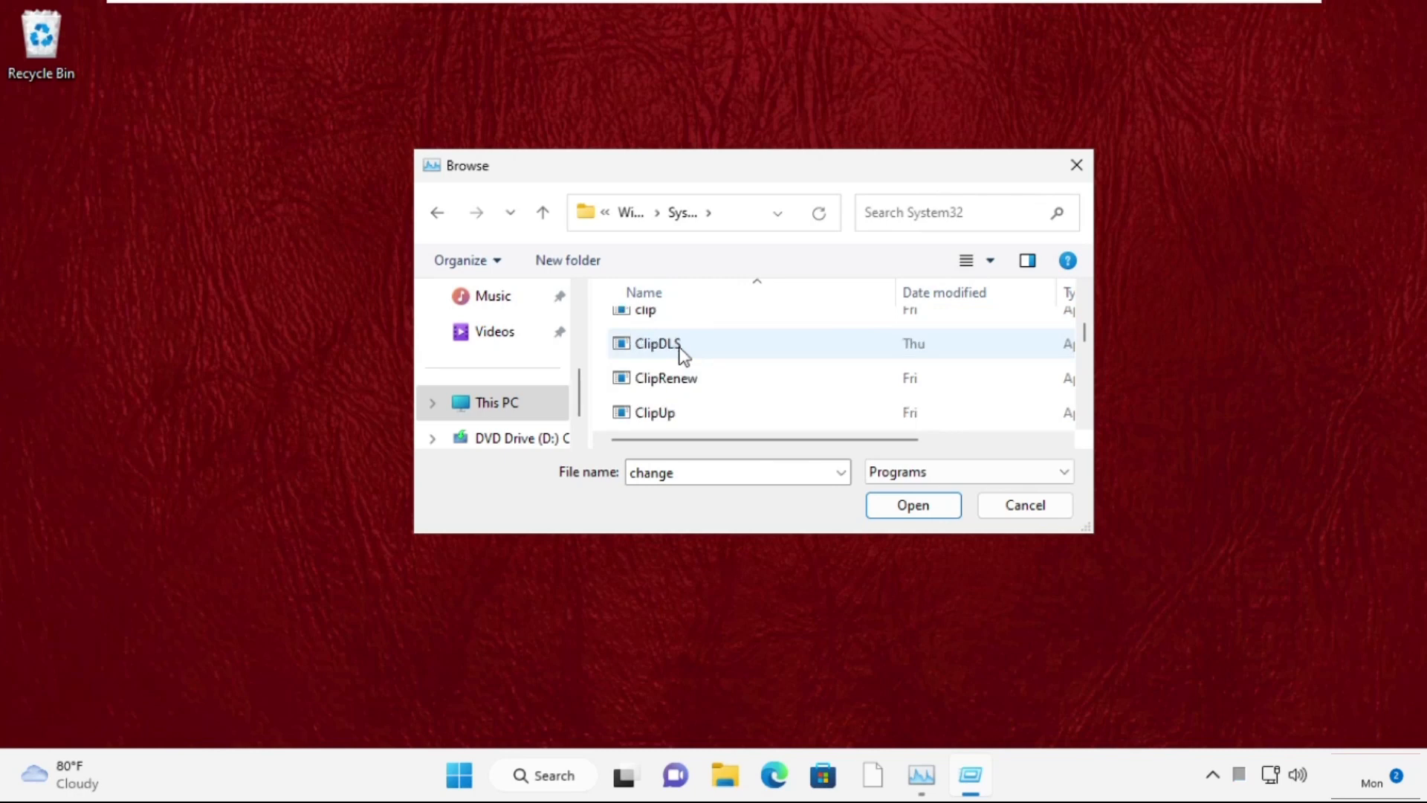
text(cmd)
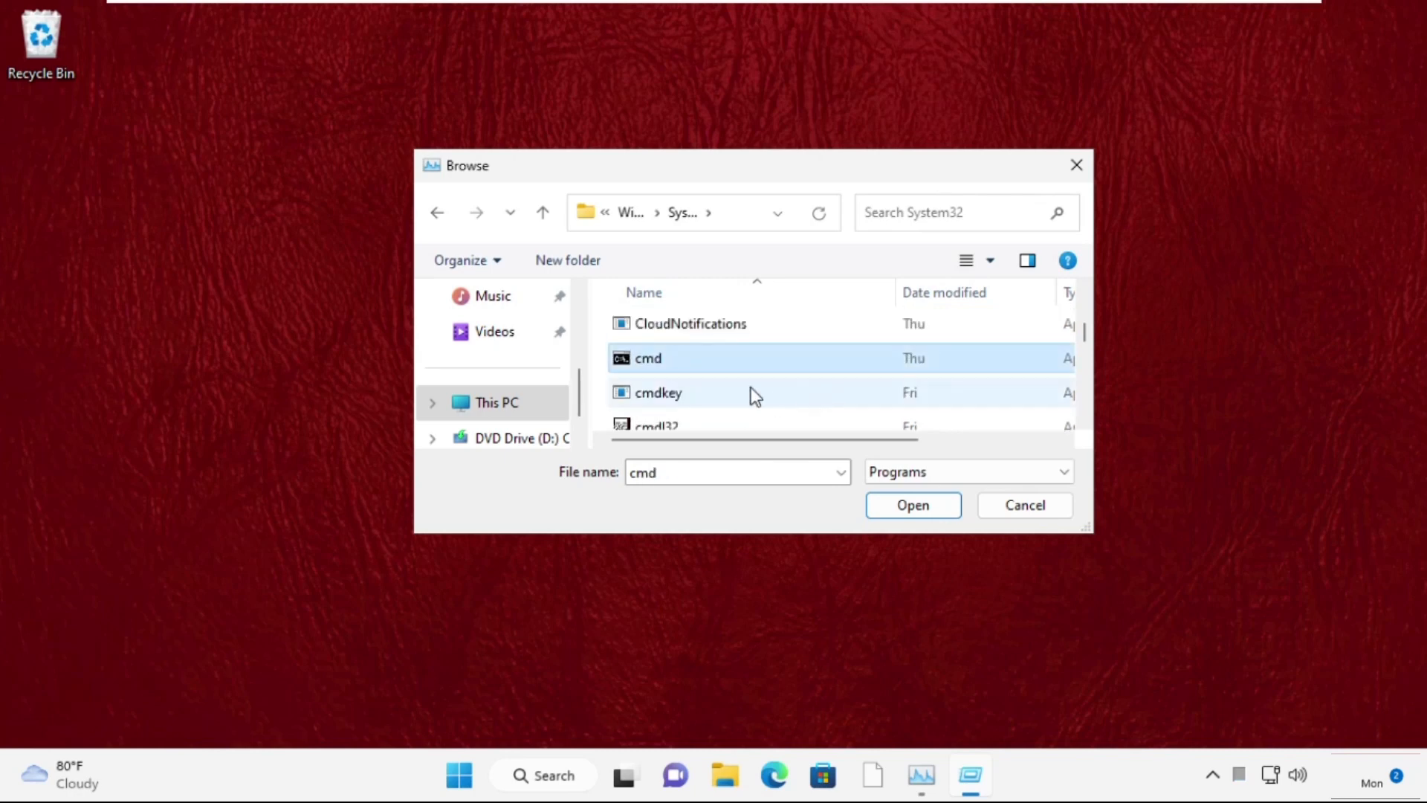
click(912, 504)
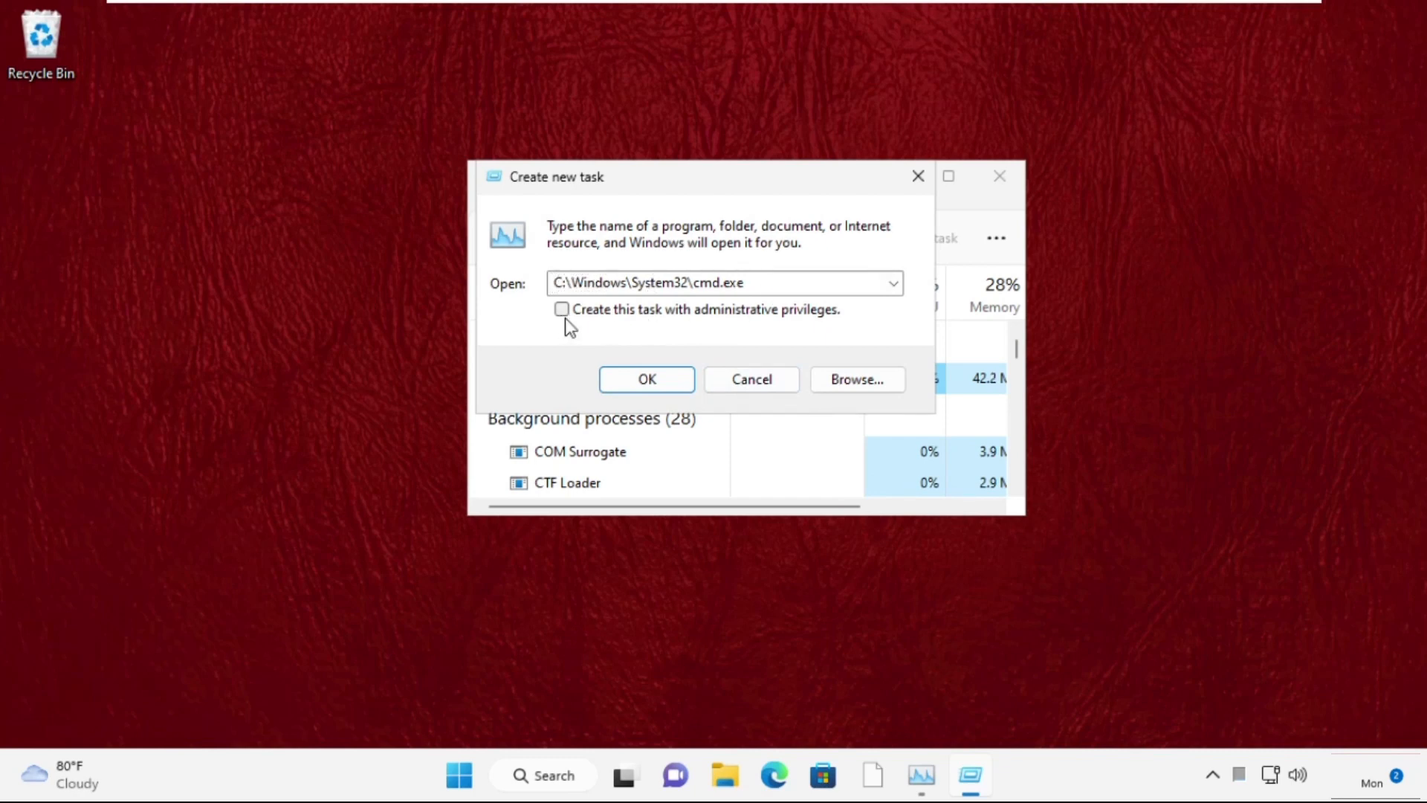
click(562, 308)
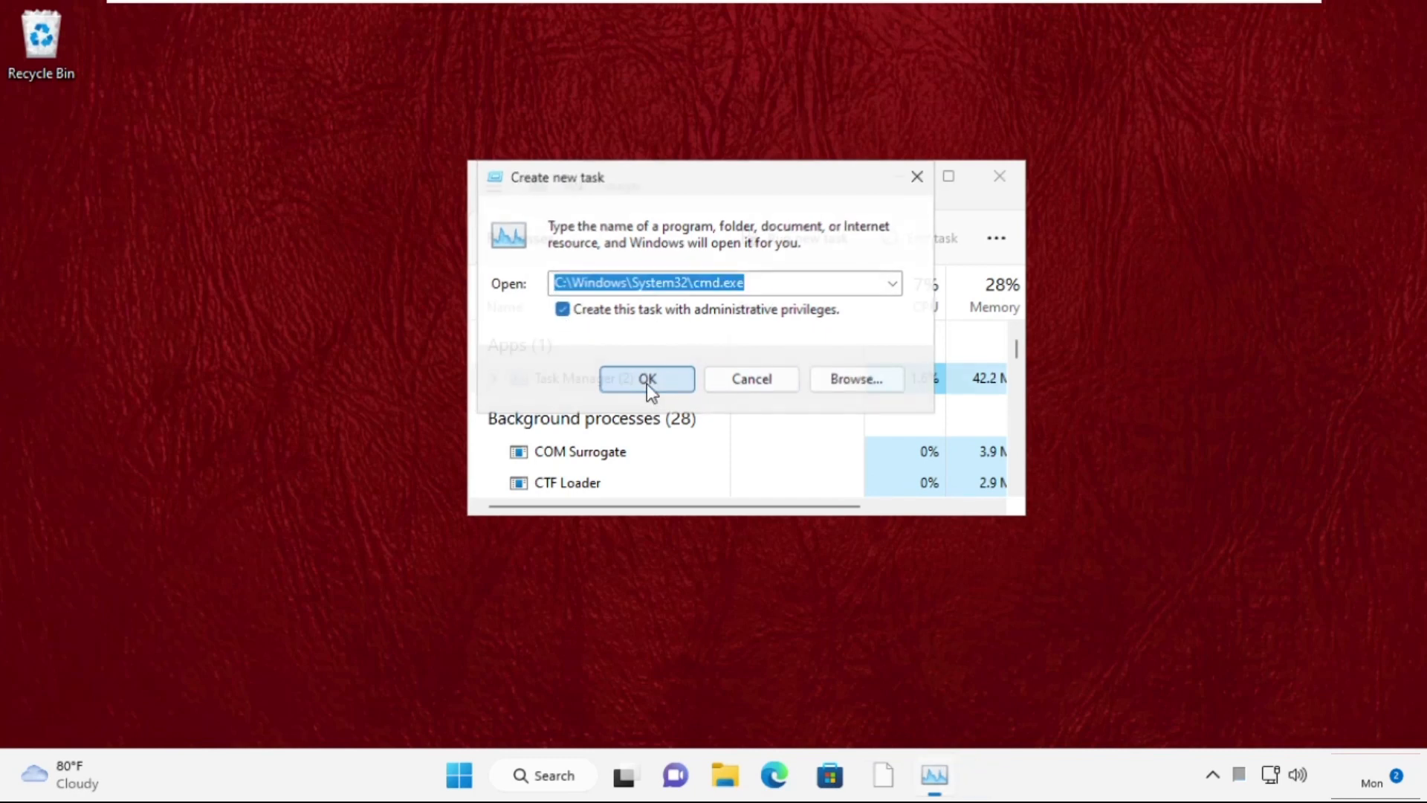
click(646, 379)
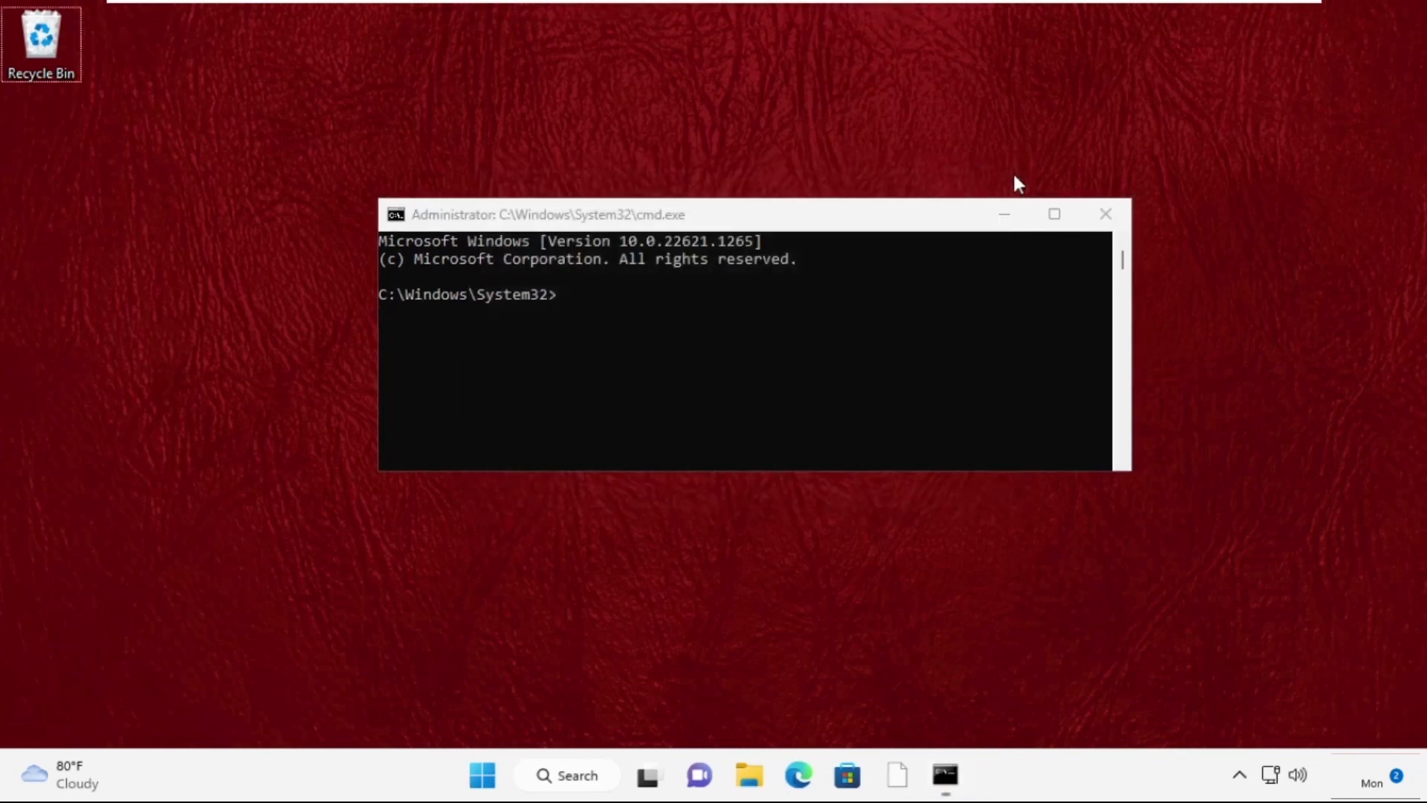
mouse_move(582, 316)
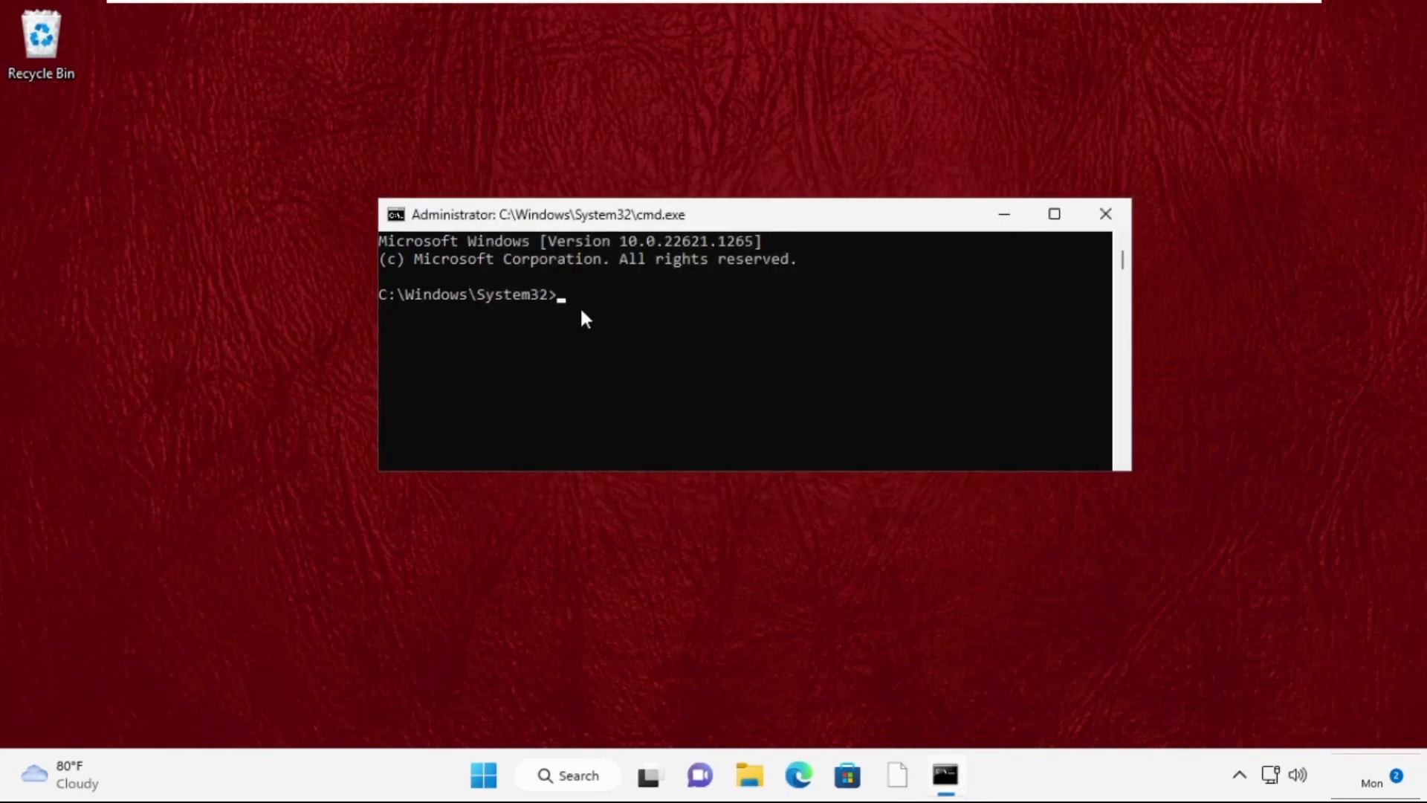
- Run sfc /scanfile on C:\Windows\System32\ieframe.dll in the admin Command Prompt
text(sfc)
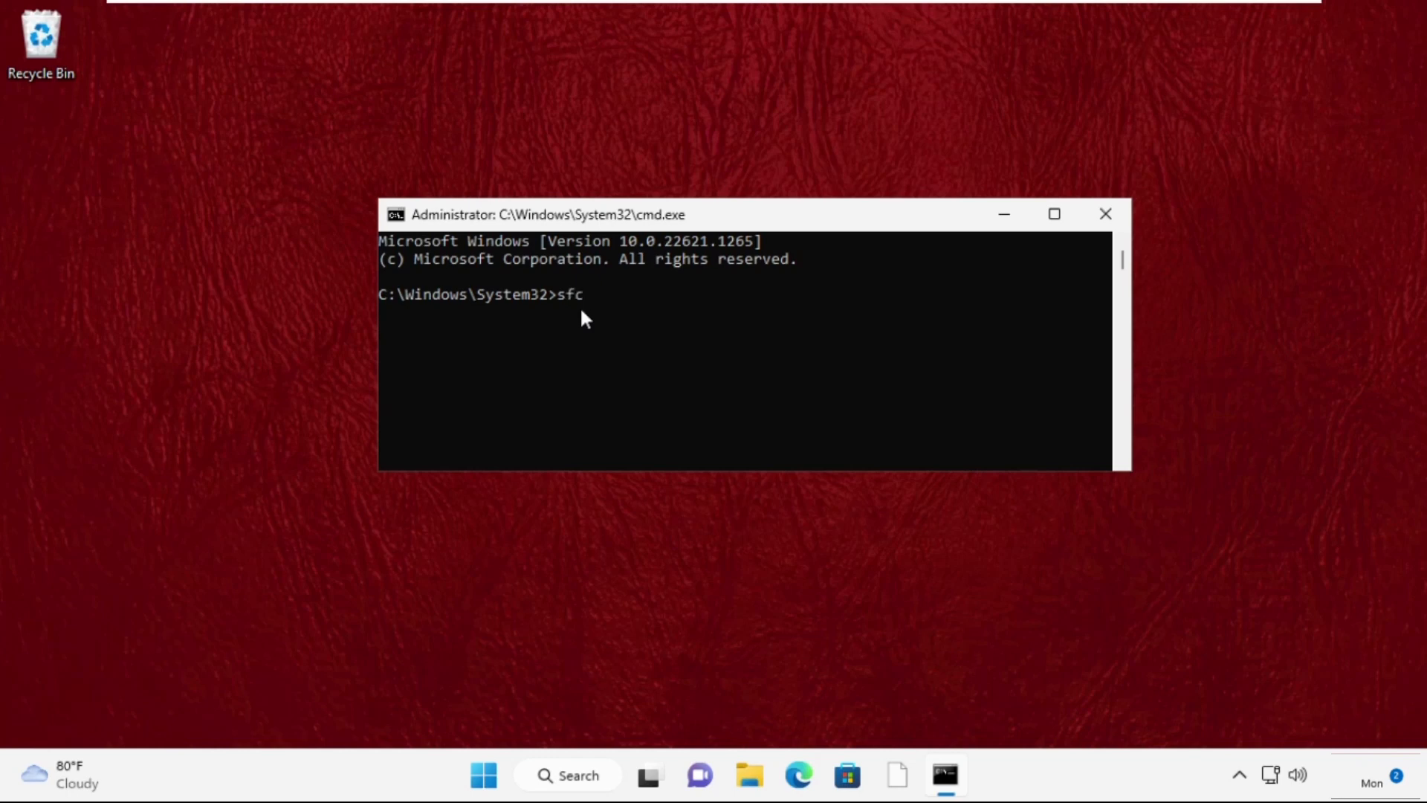
text(/)
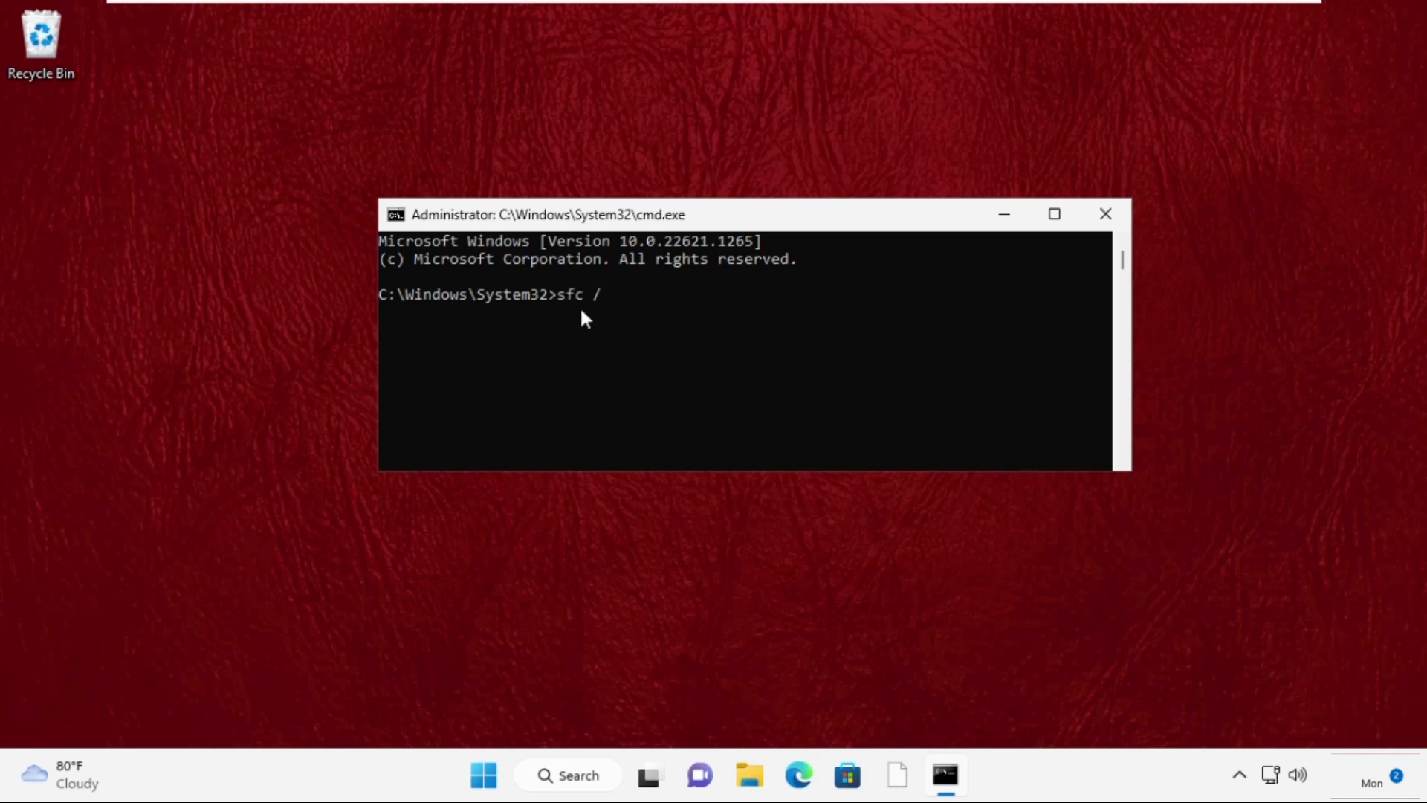
text(scanfile)
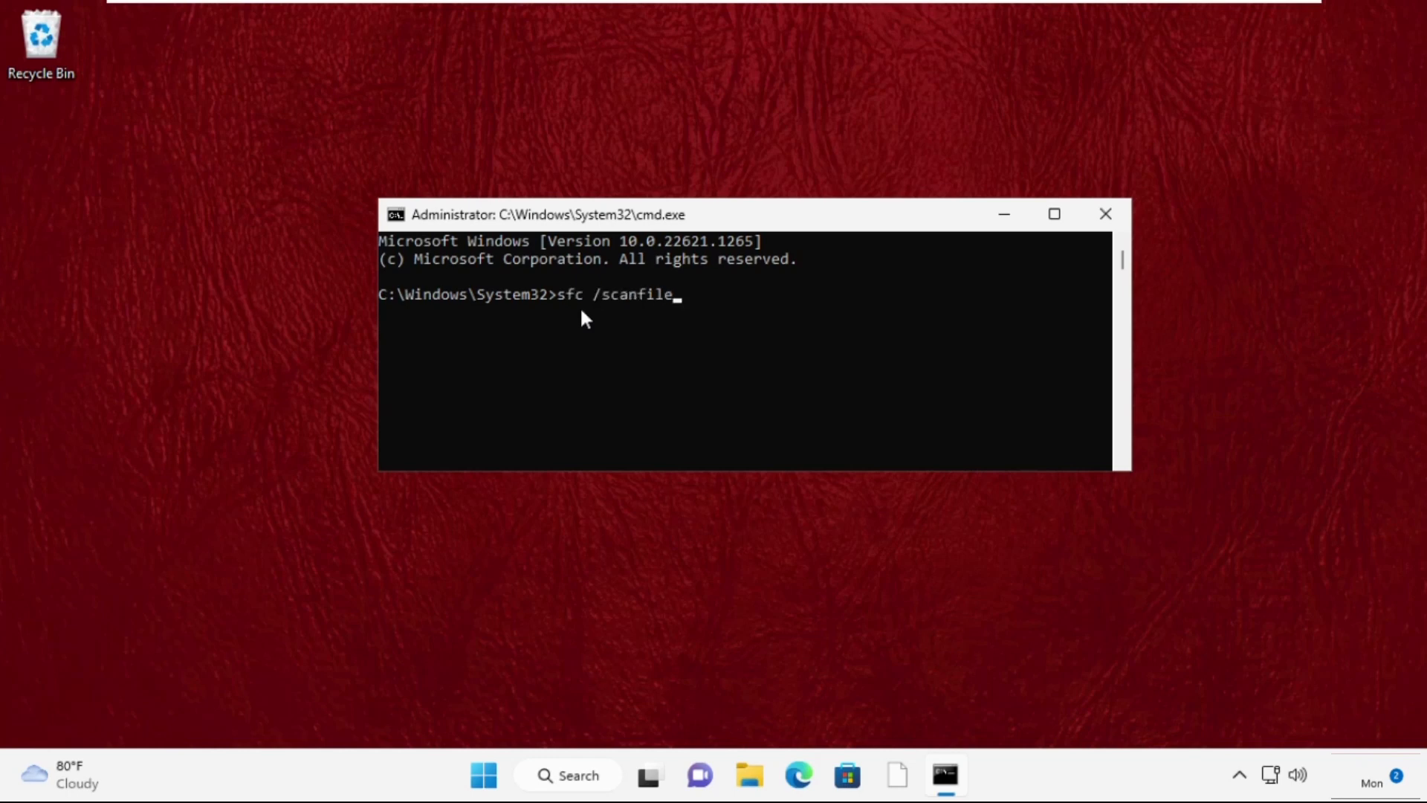
text(=c:\)
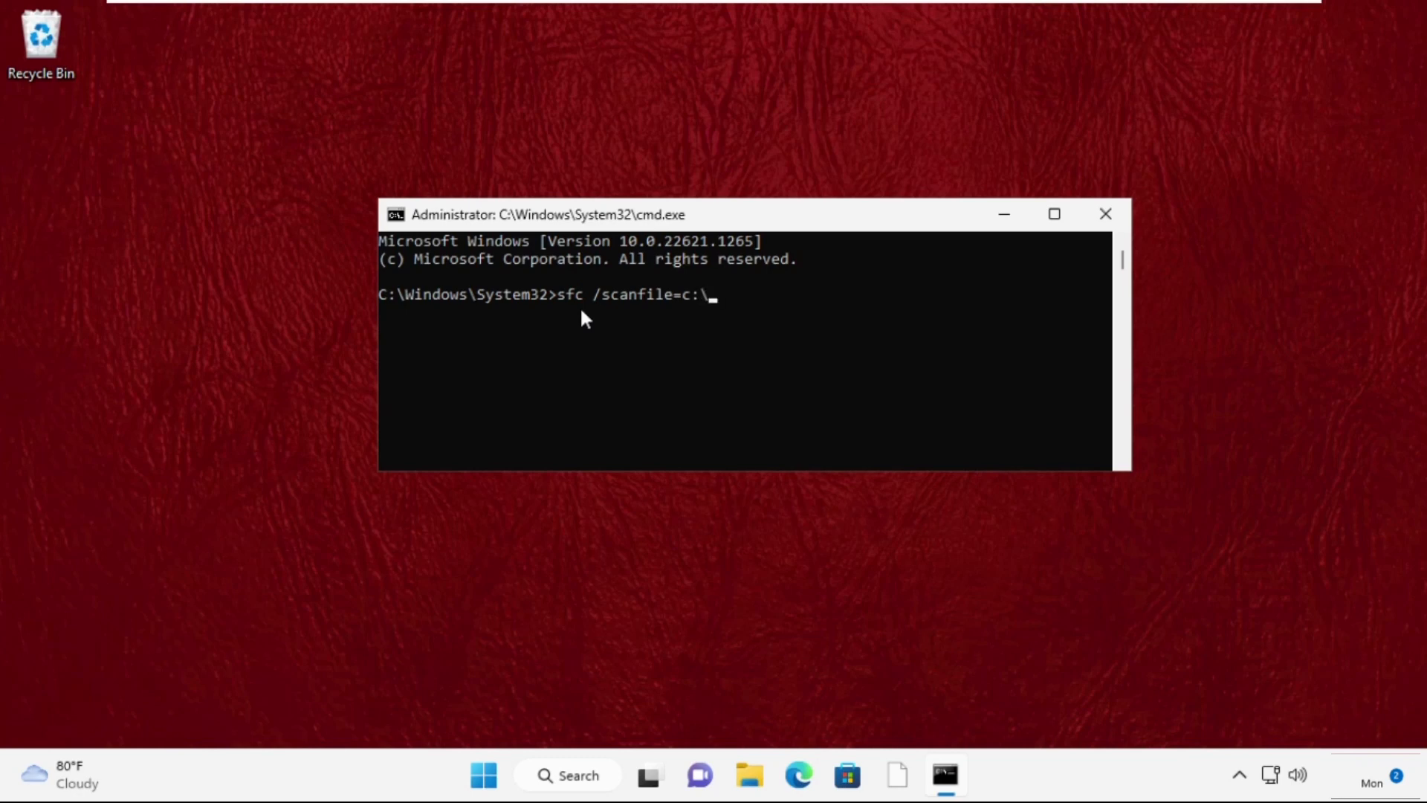
text(windows\system)
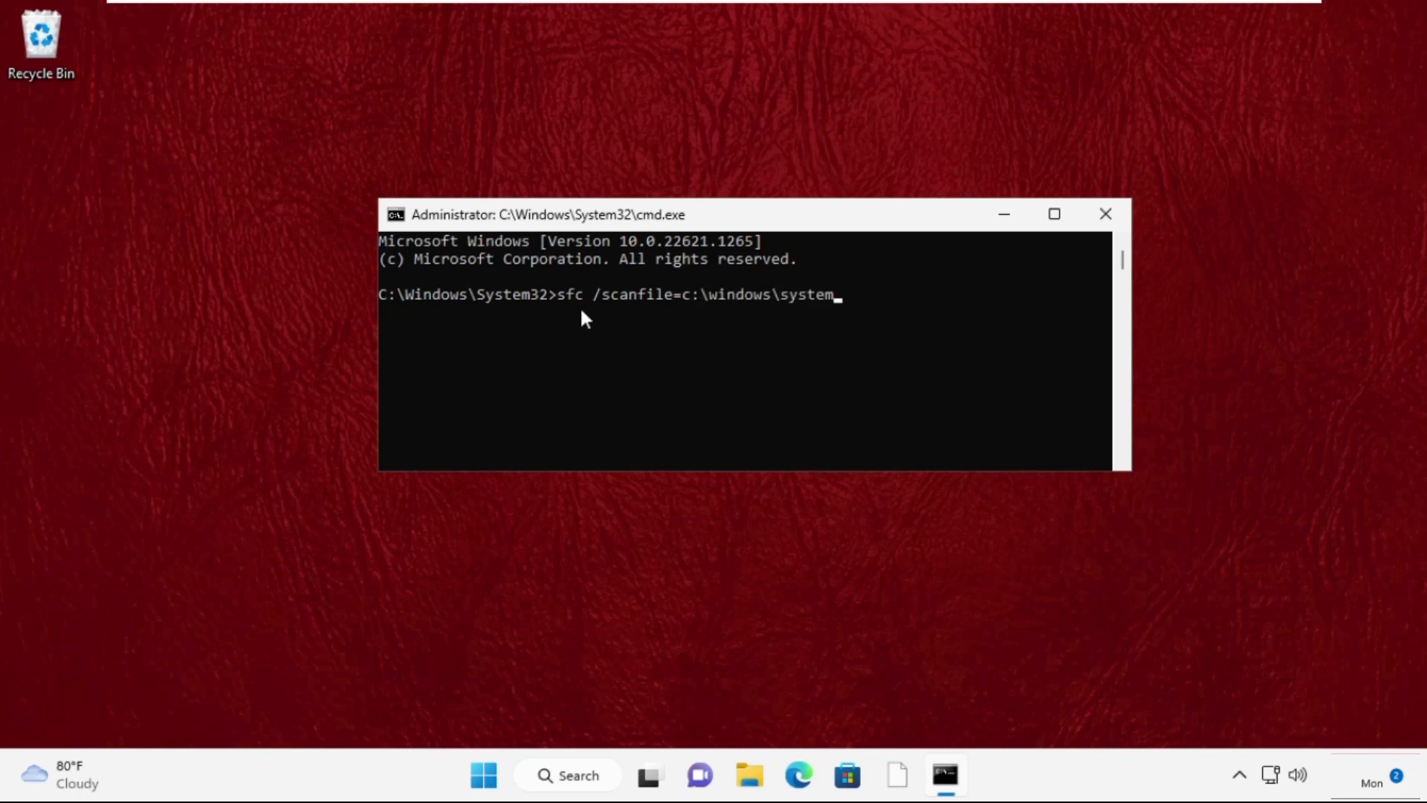
text(32\ie)
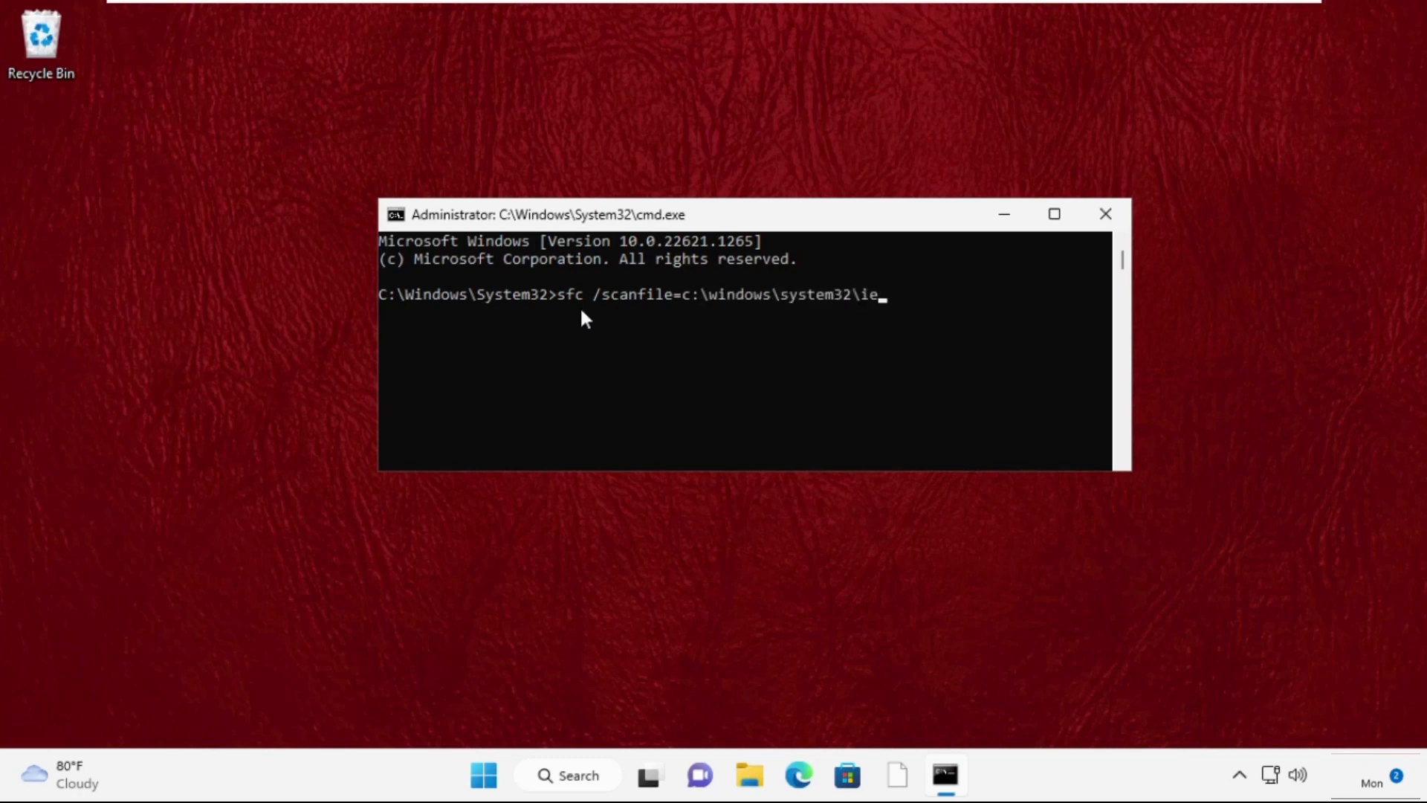
key(Enter)
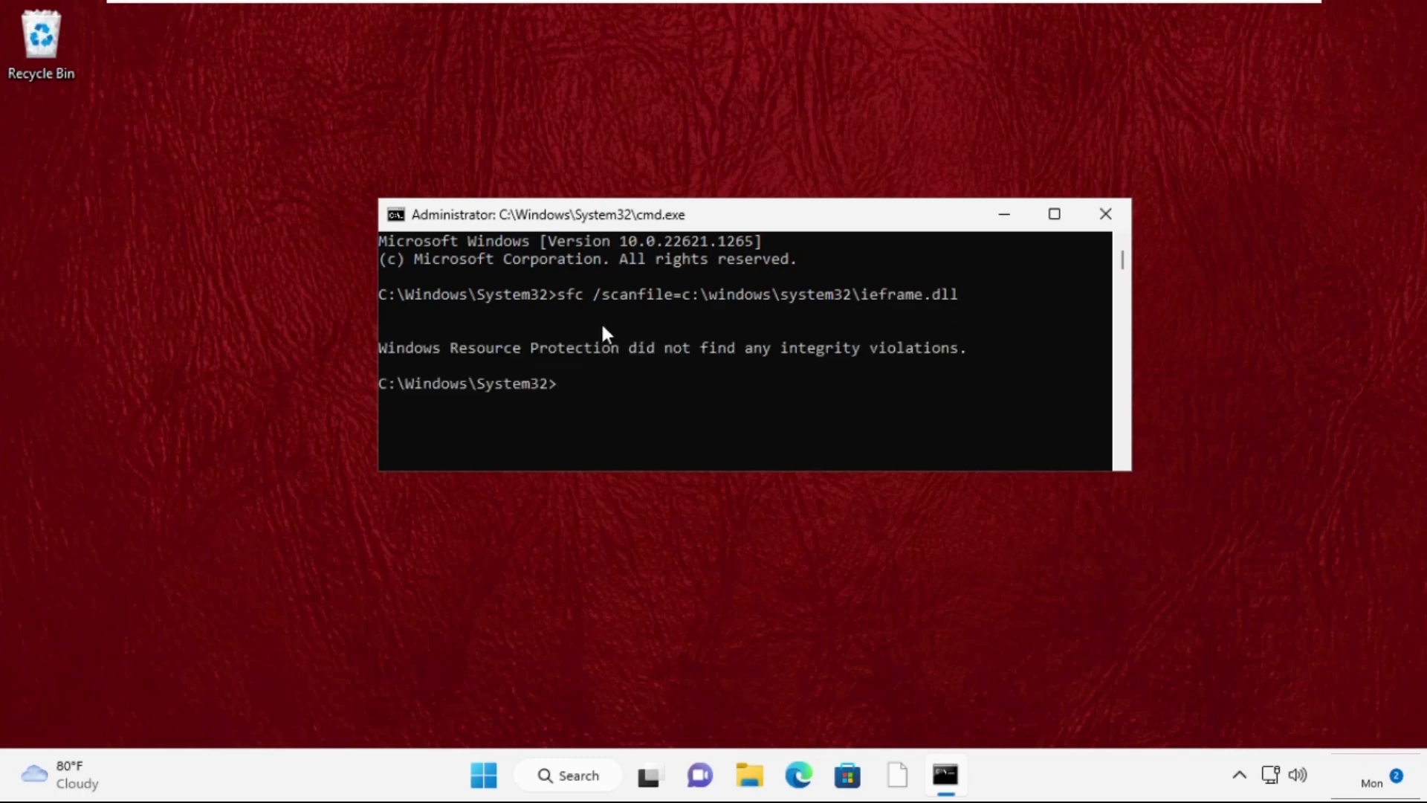
- Run sfc /verifyfile on C:\Windows\System32\ieframe.dll, then exit the Command Prompt
text(sfc)
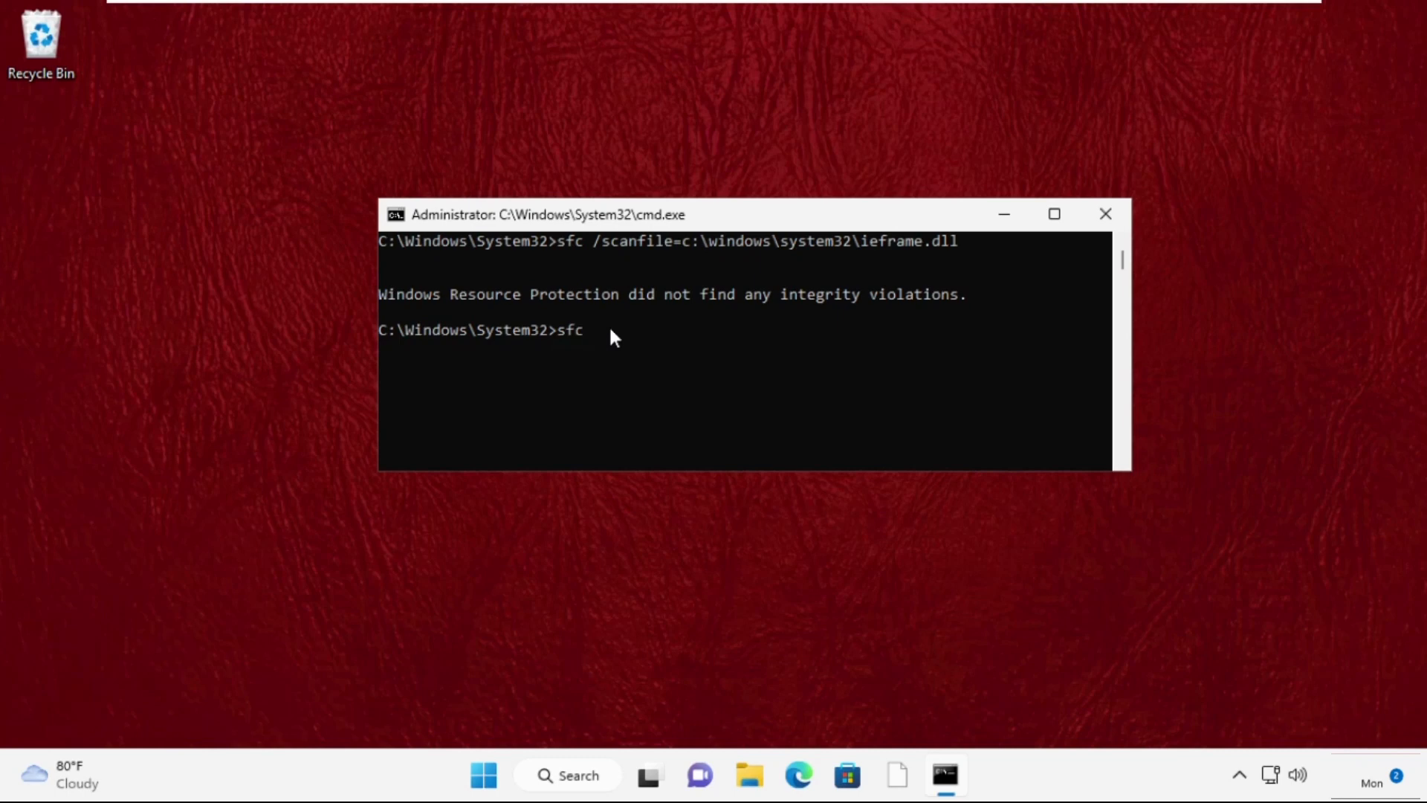
text(/verify)
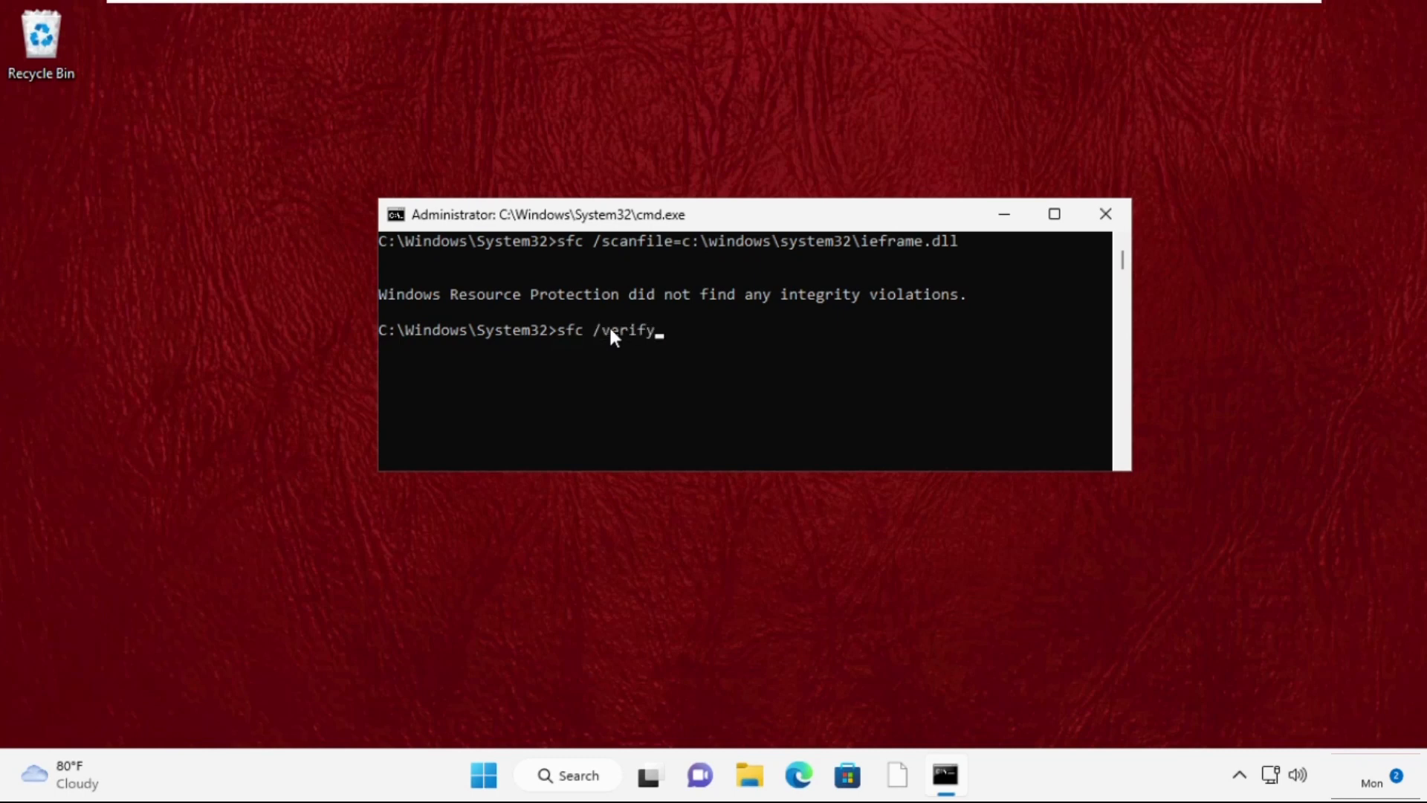
text(file)
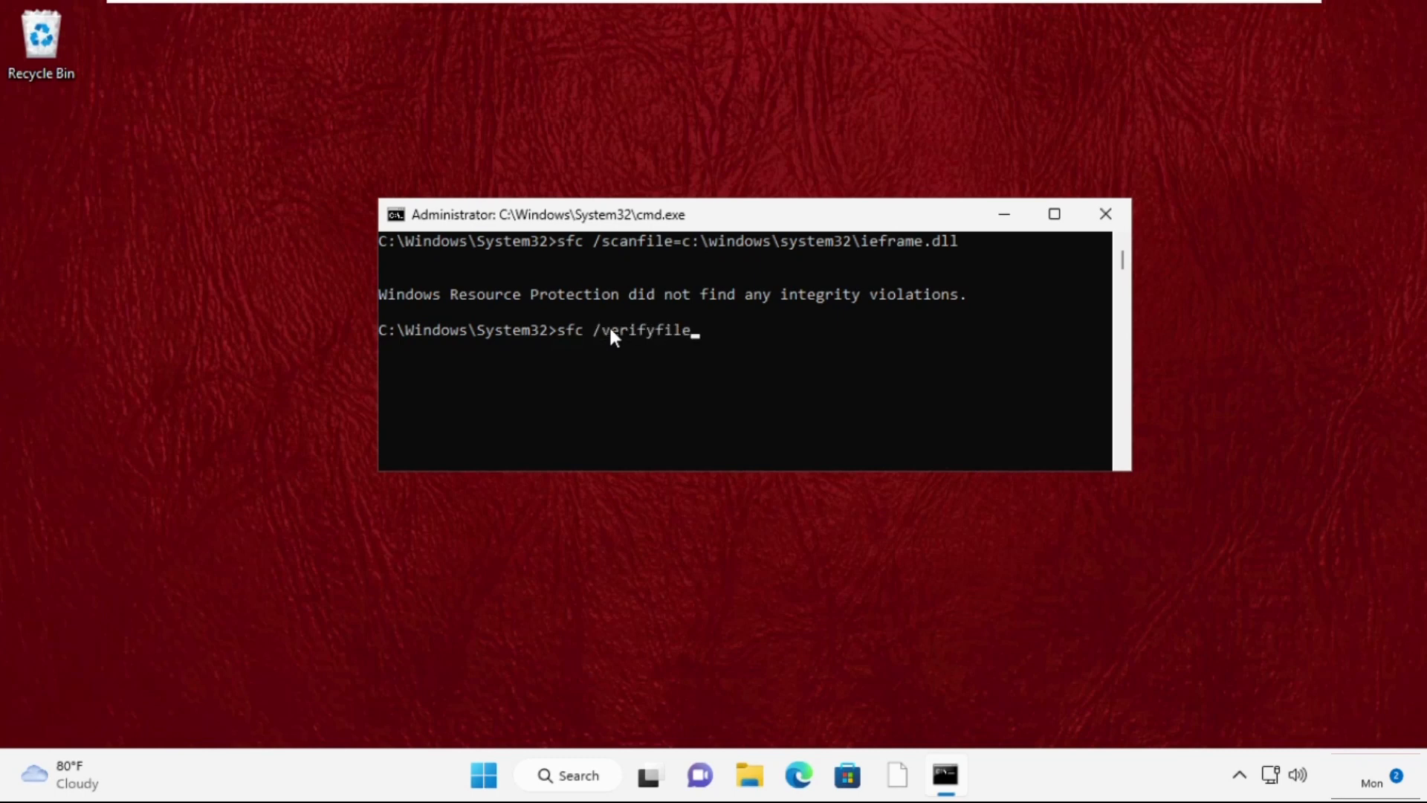
text(=c:\windows)
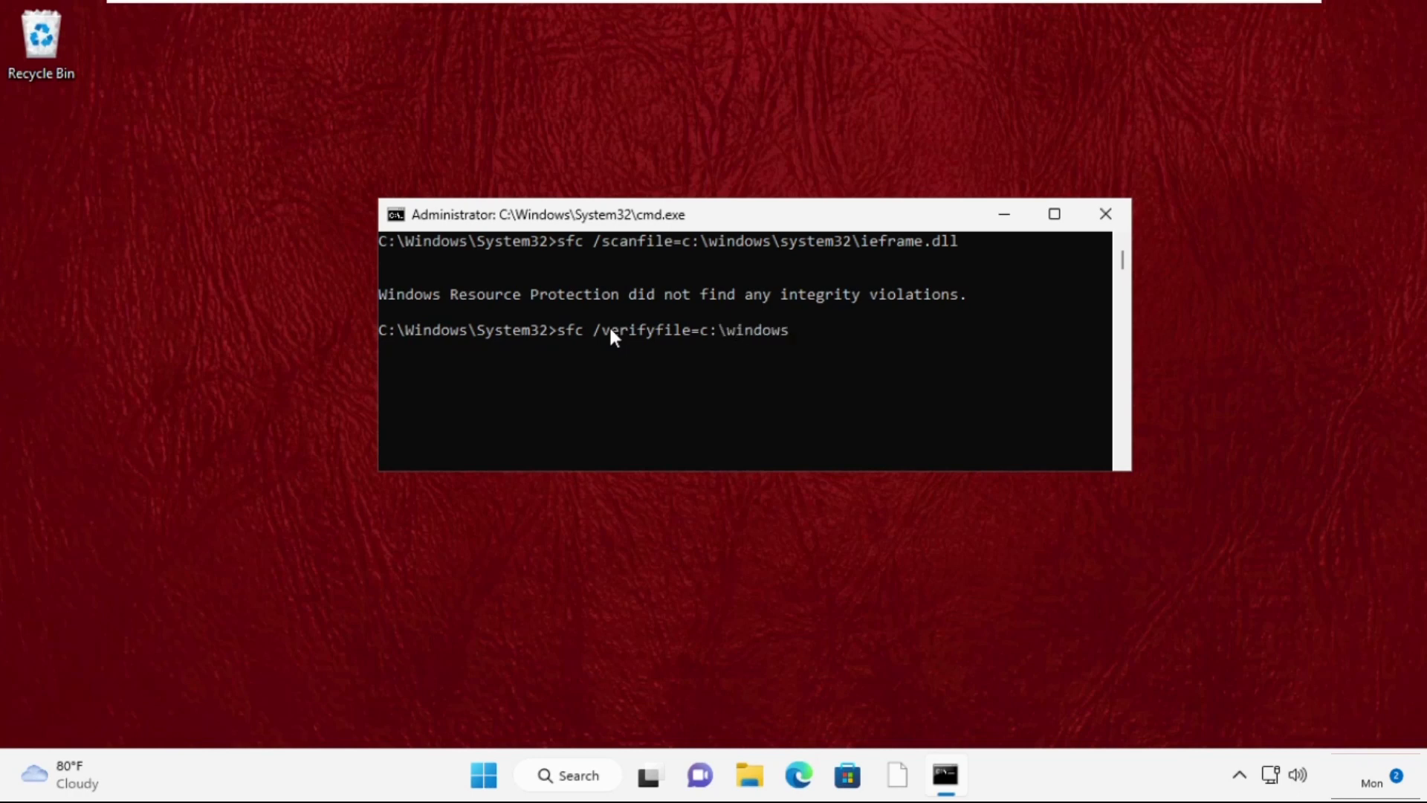
text(system32\)
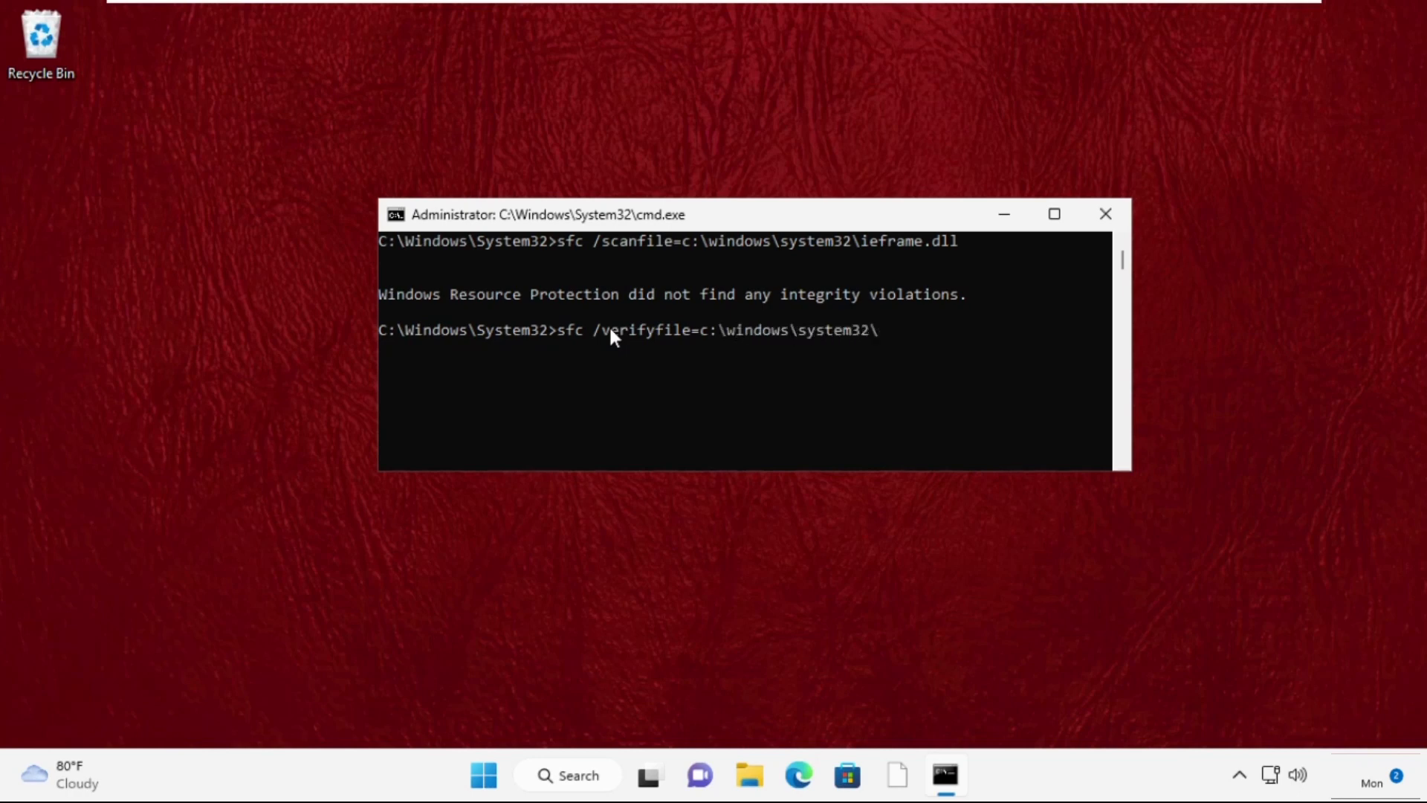
text(ieframe.dll)
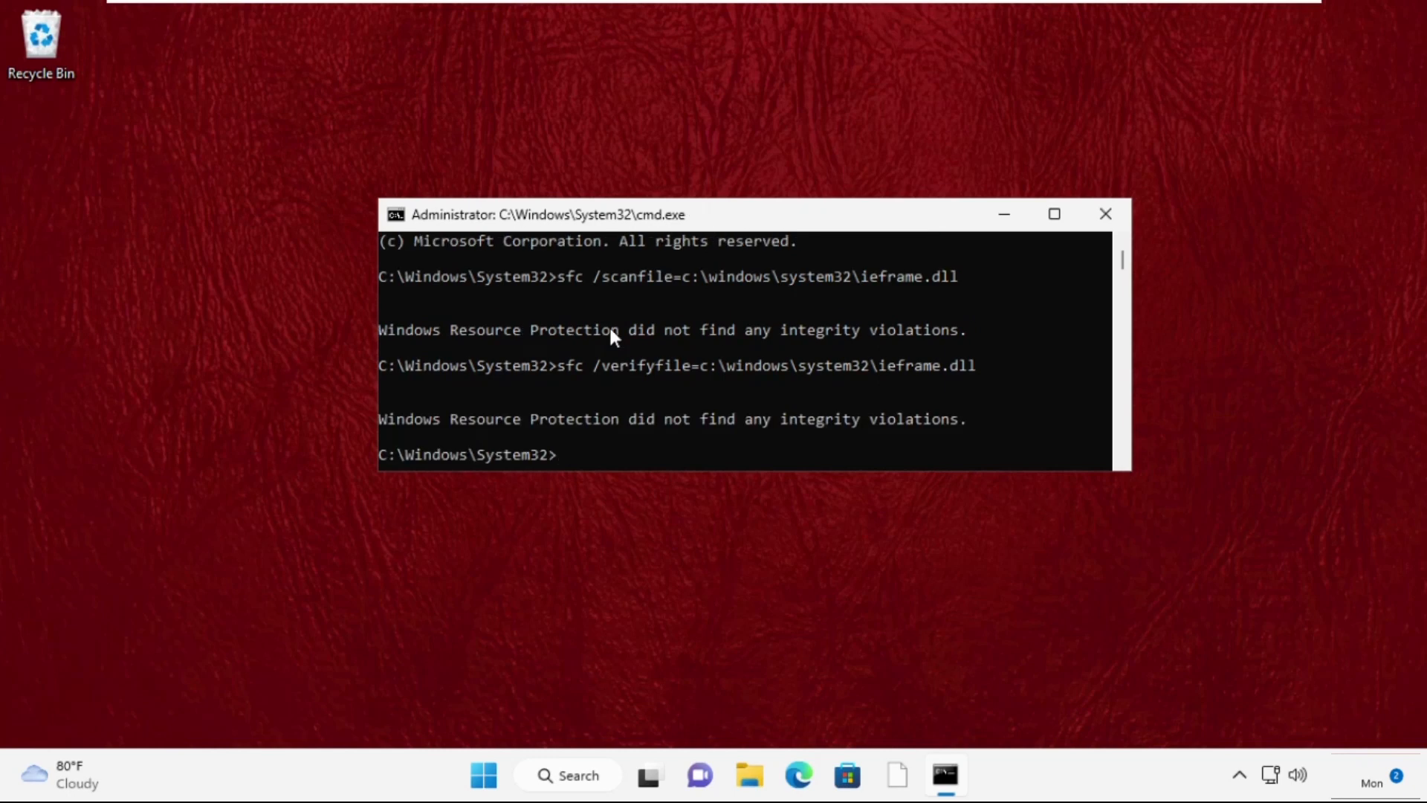
text(exit)
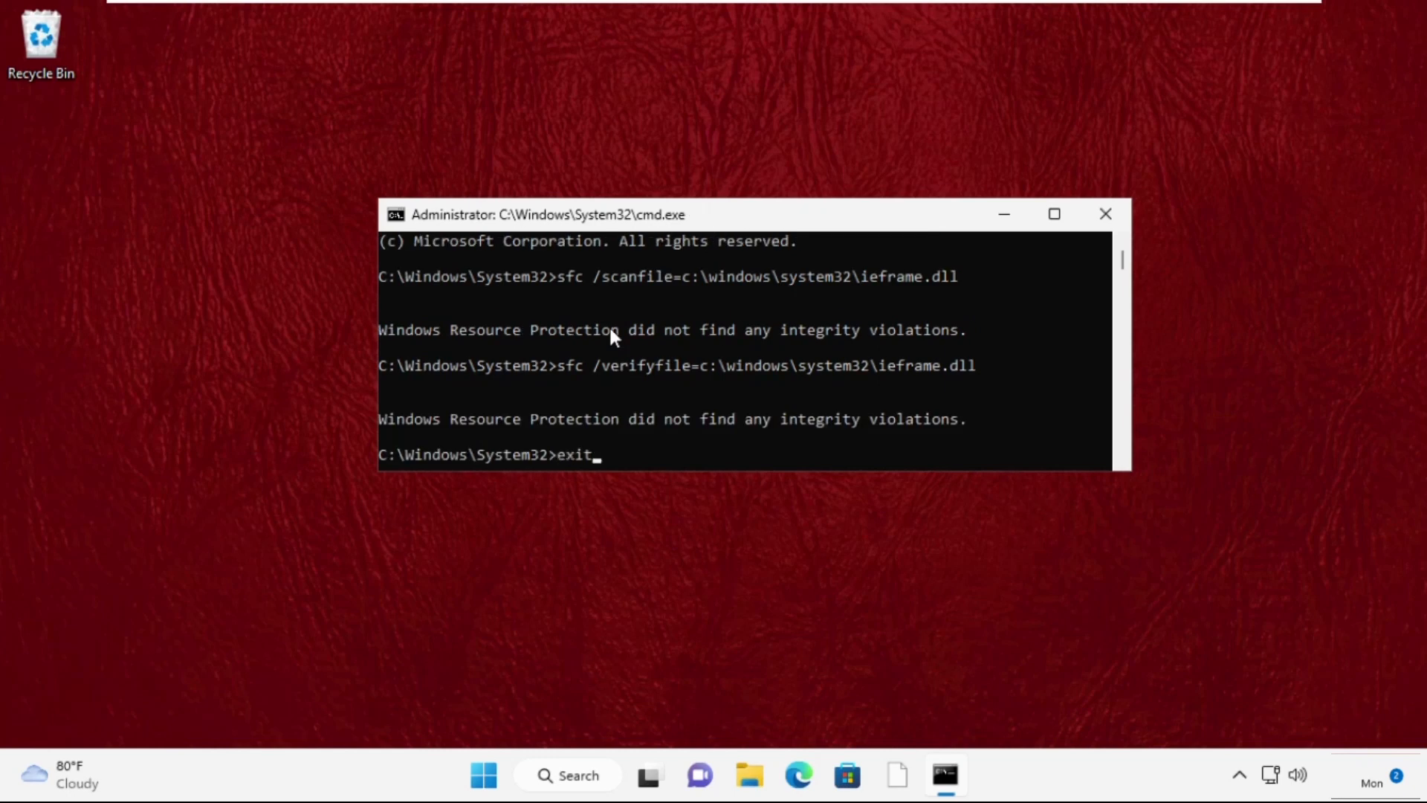
key(enter)
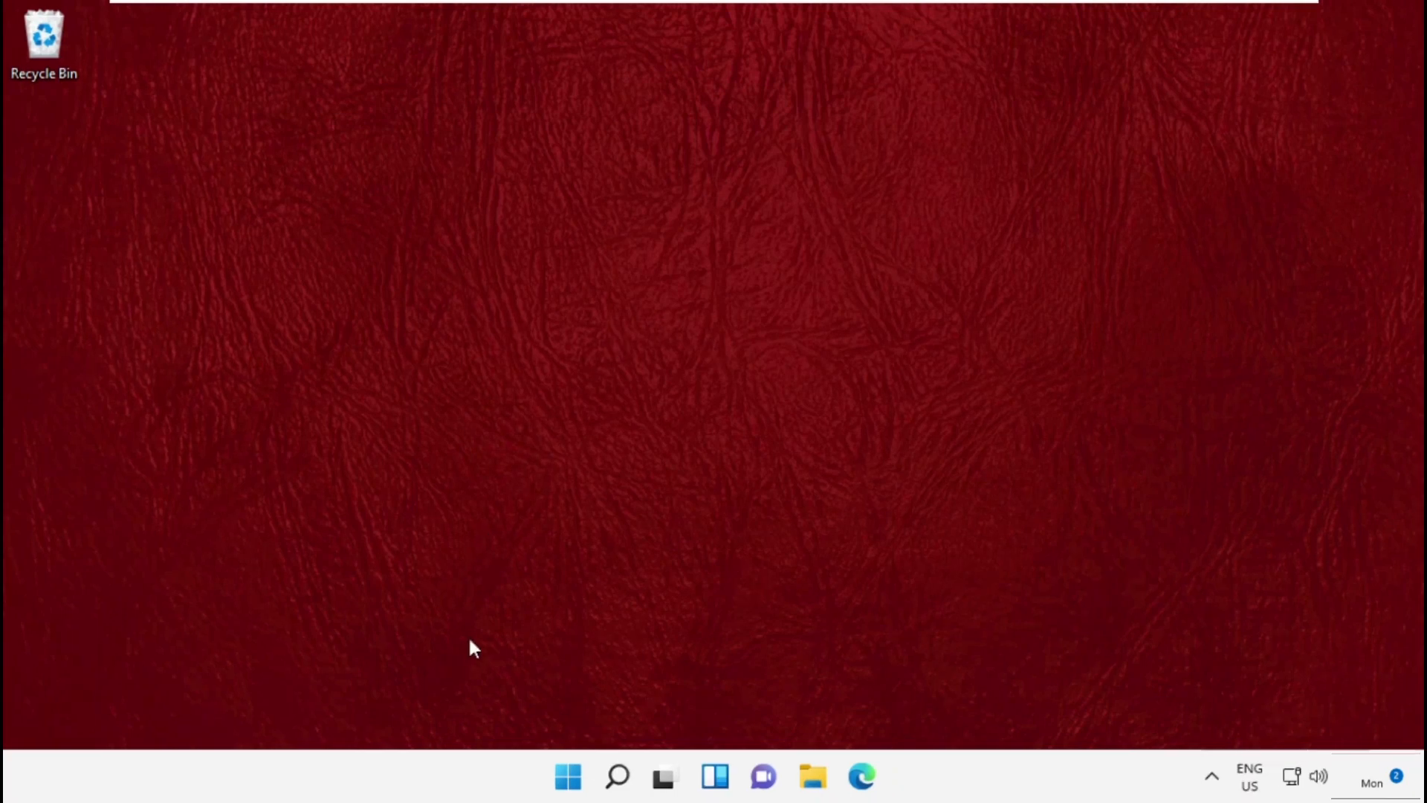
- Search for Registry Editor and launch it, approving the User Account Control prompt
click(616, 775)
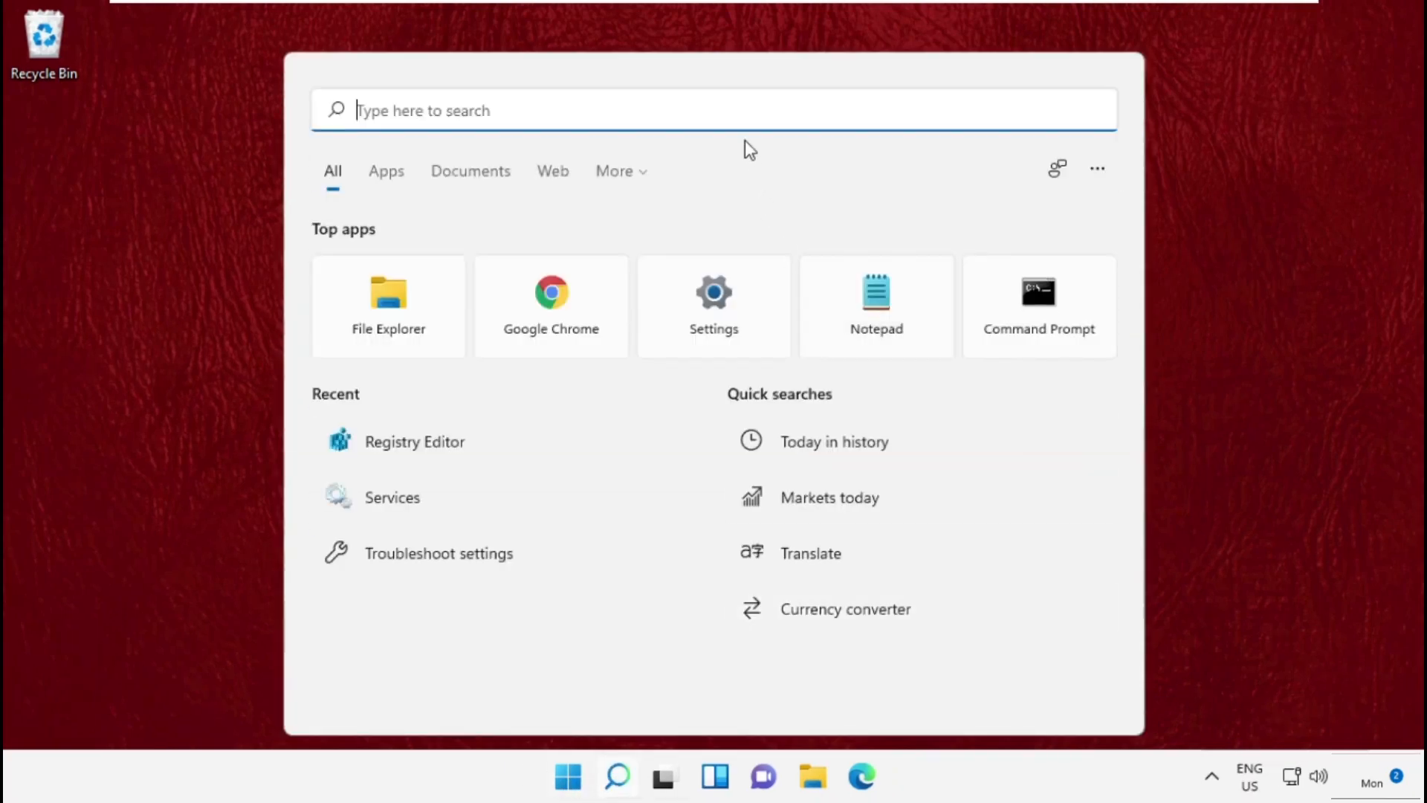
text(Registry editor)
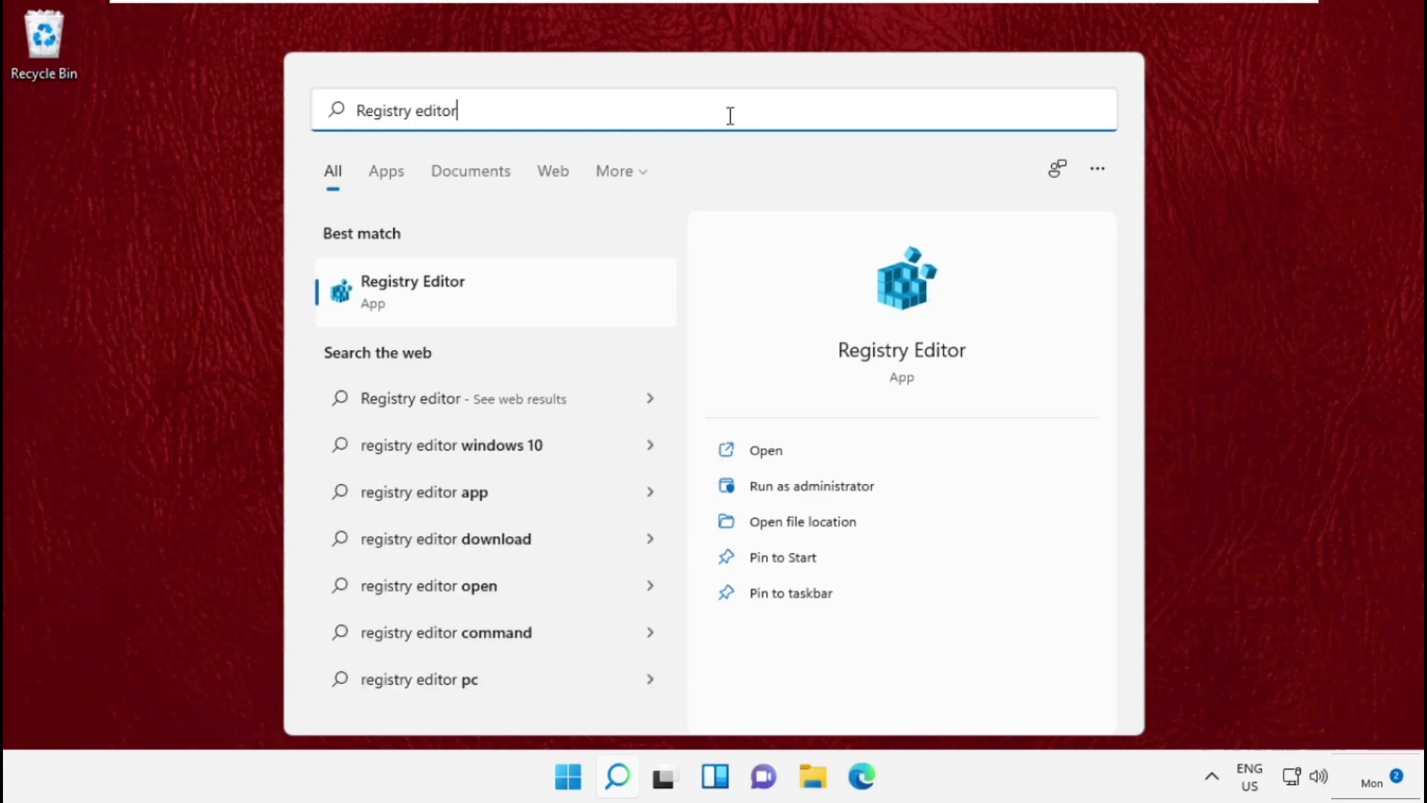
click(810, 485)
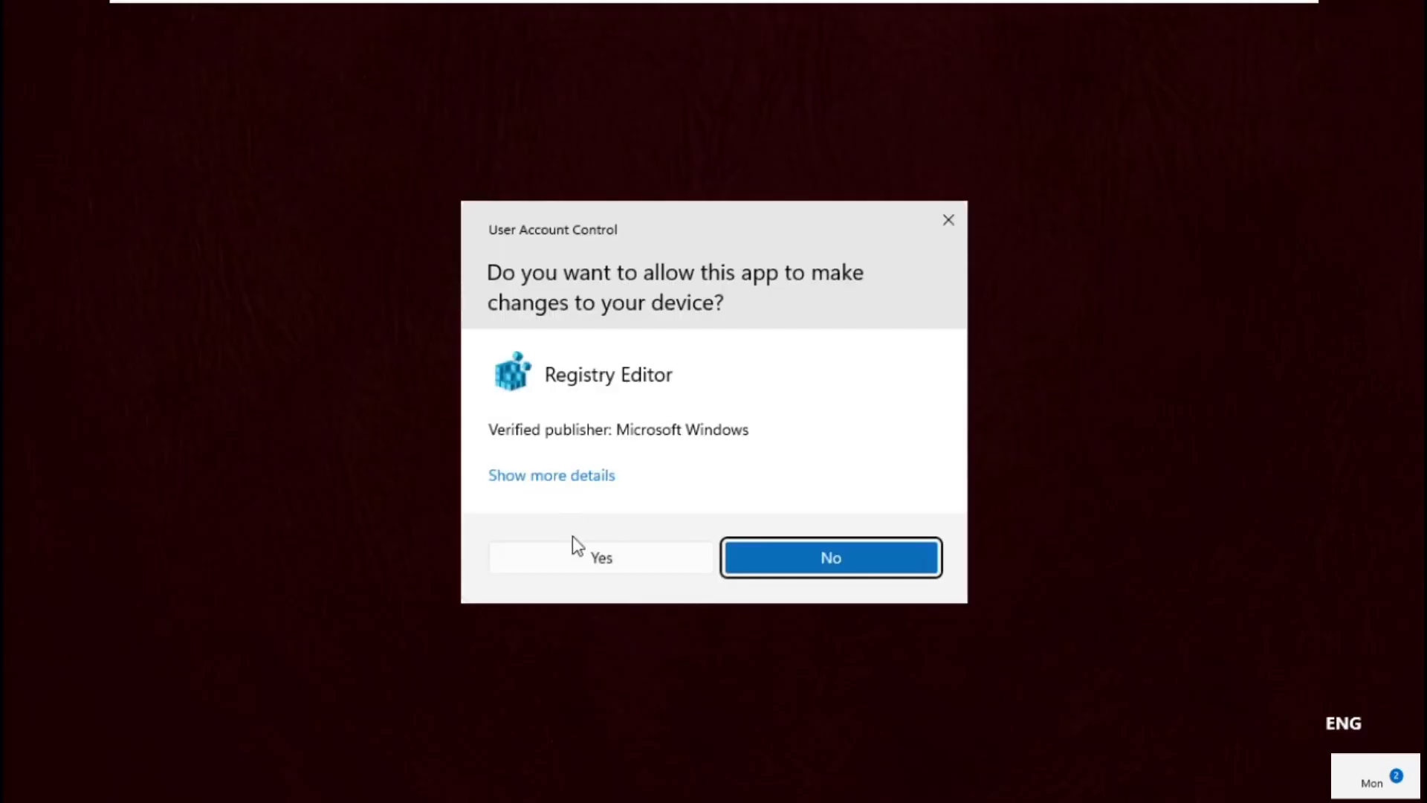
click(600, 557)
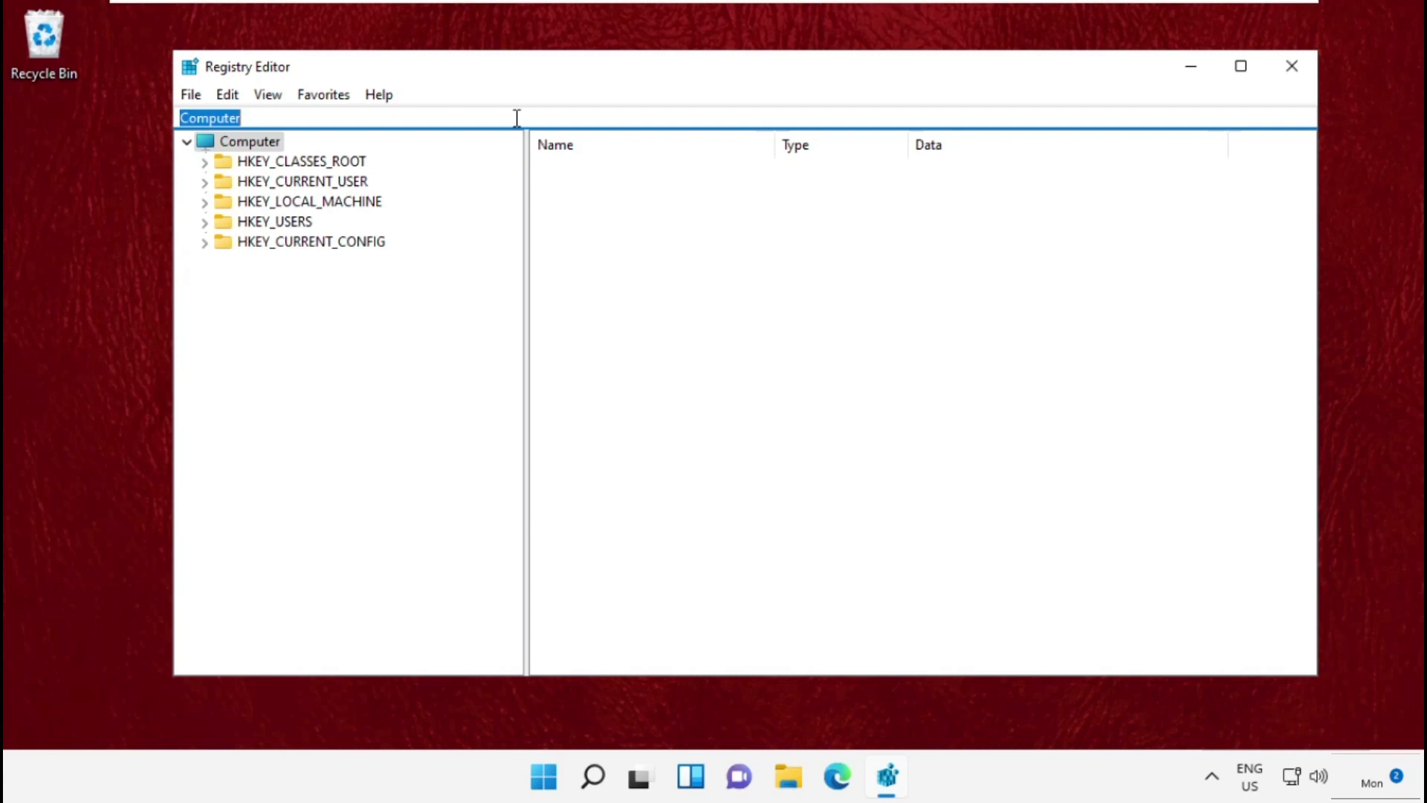
- Set the (Default) value of Class\{4d36e96b-e325-11ce-bfc1-08...} to 'Keyboard'
text(HKEY_LOCAL_MACHINE\SYSTEM\CurrentControlSet\Control\Class\{4d36e96b-e325-11ce-bfc1-08002be10318})
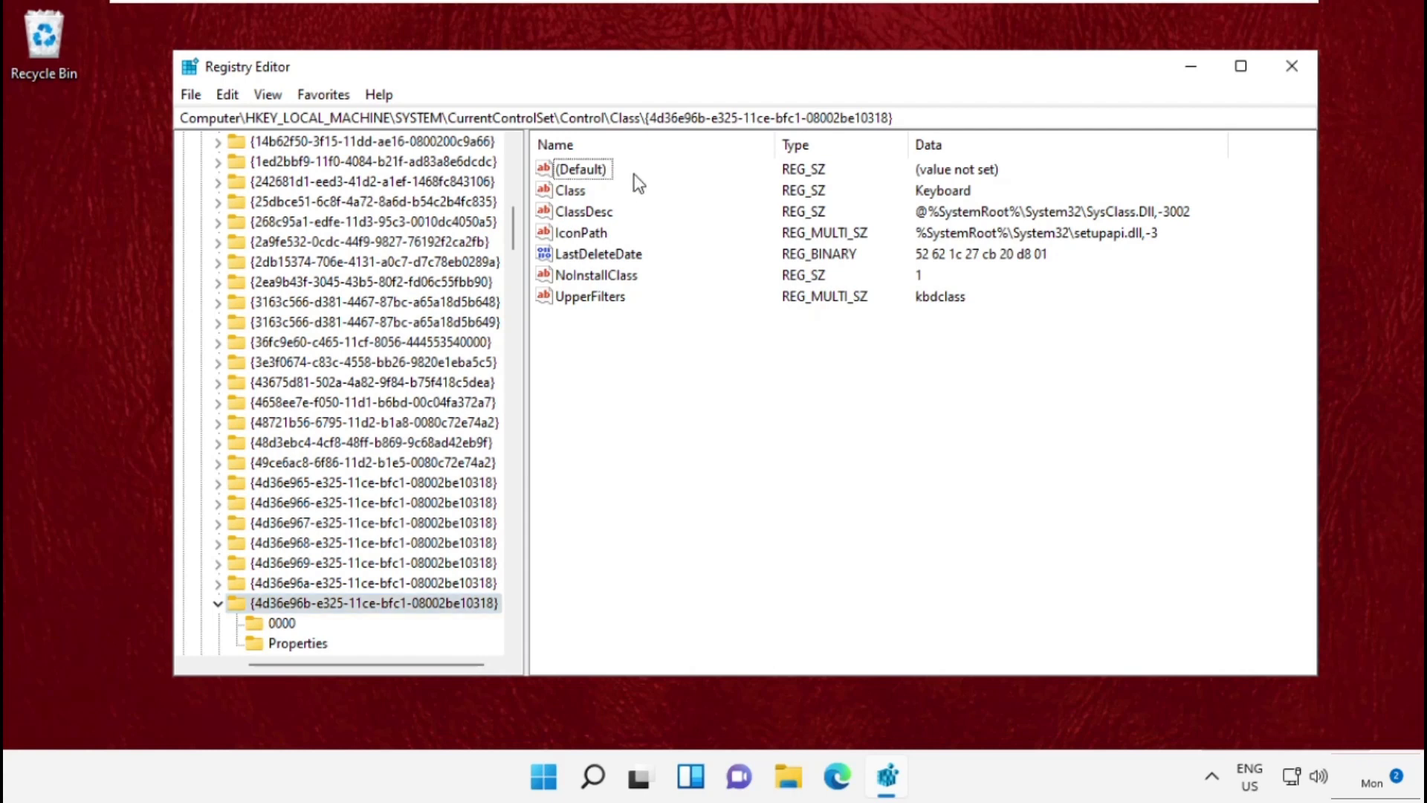
right_click(580, 168)
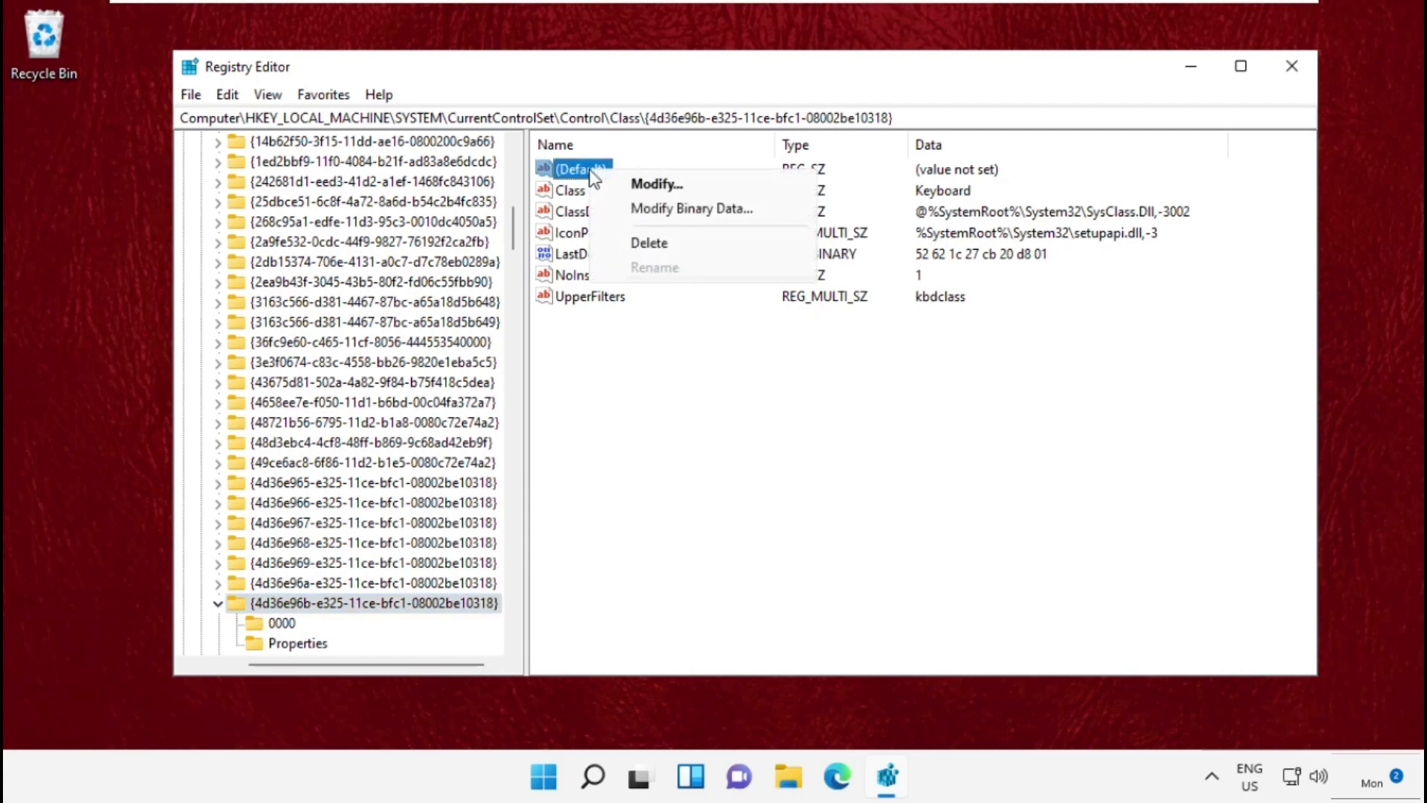
click(656, 184)
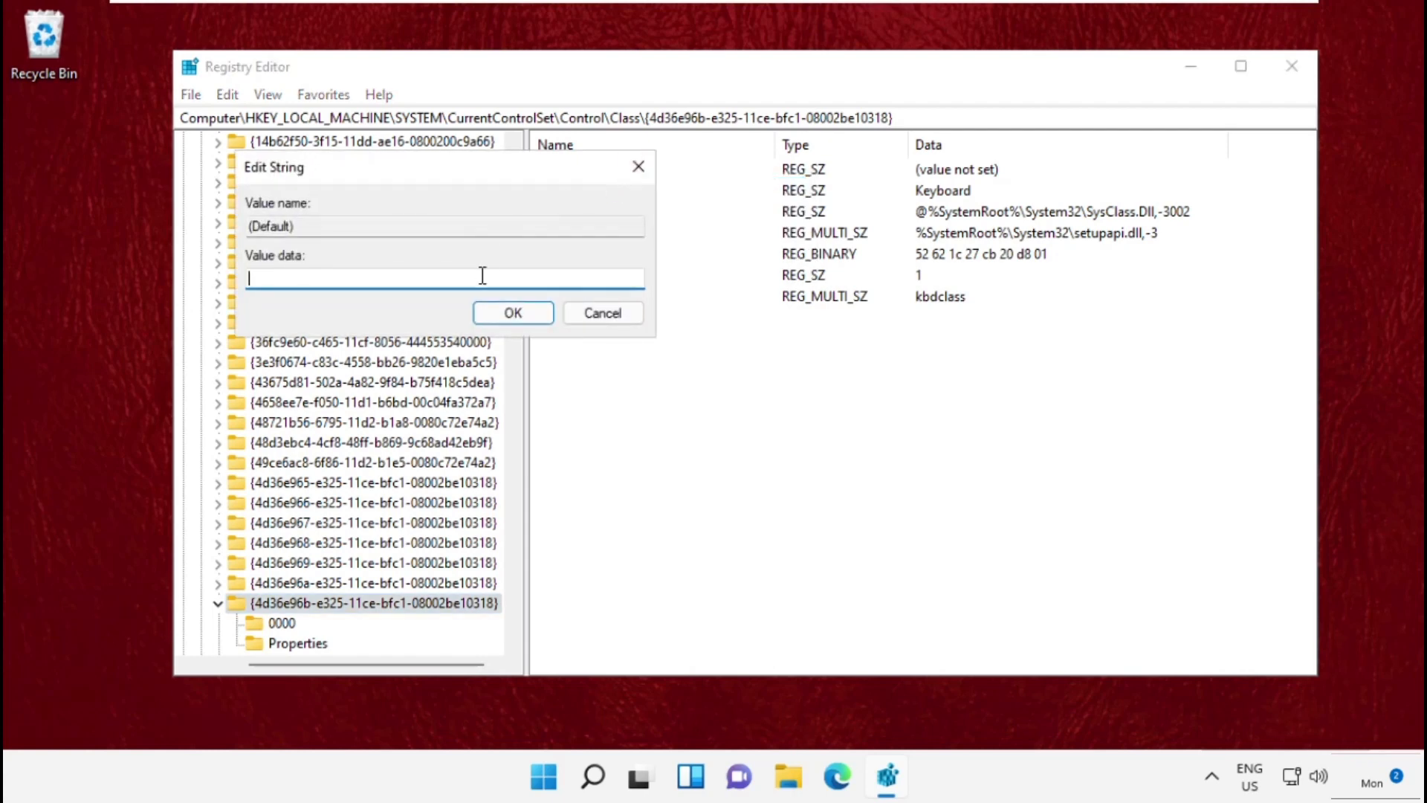
text(Keyboard)
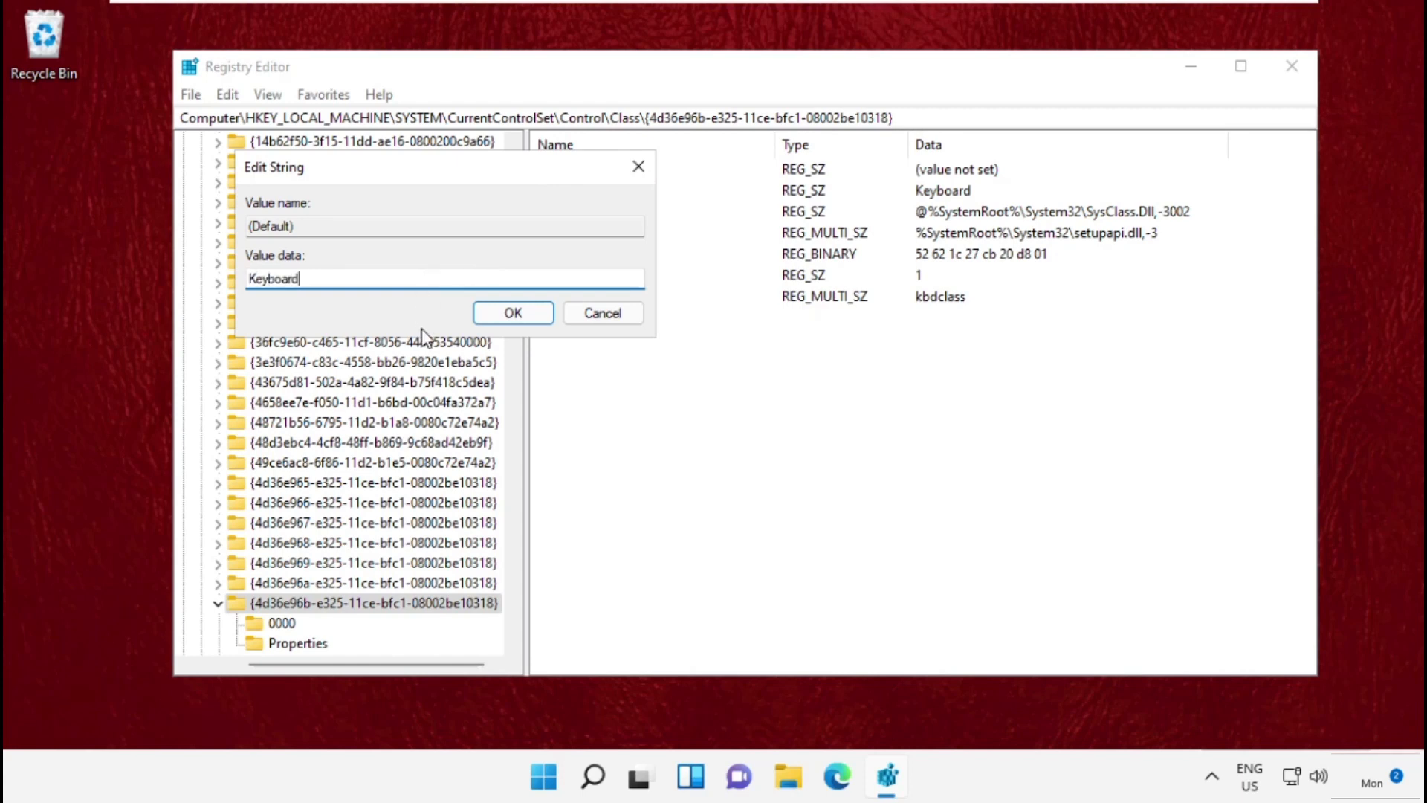
click(511, 312)
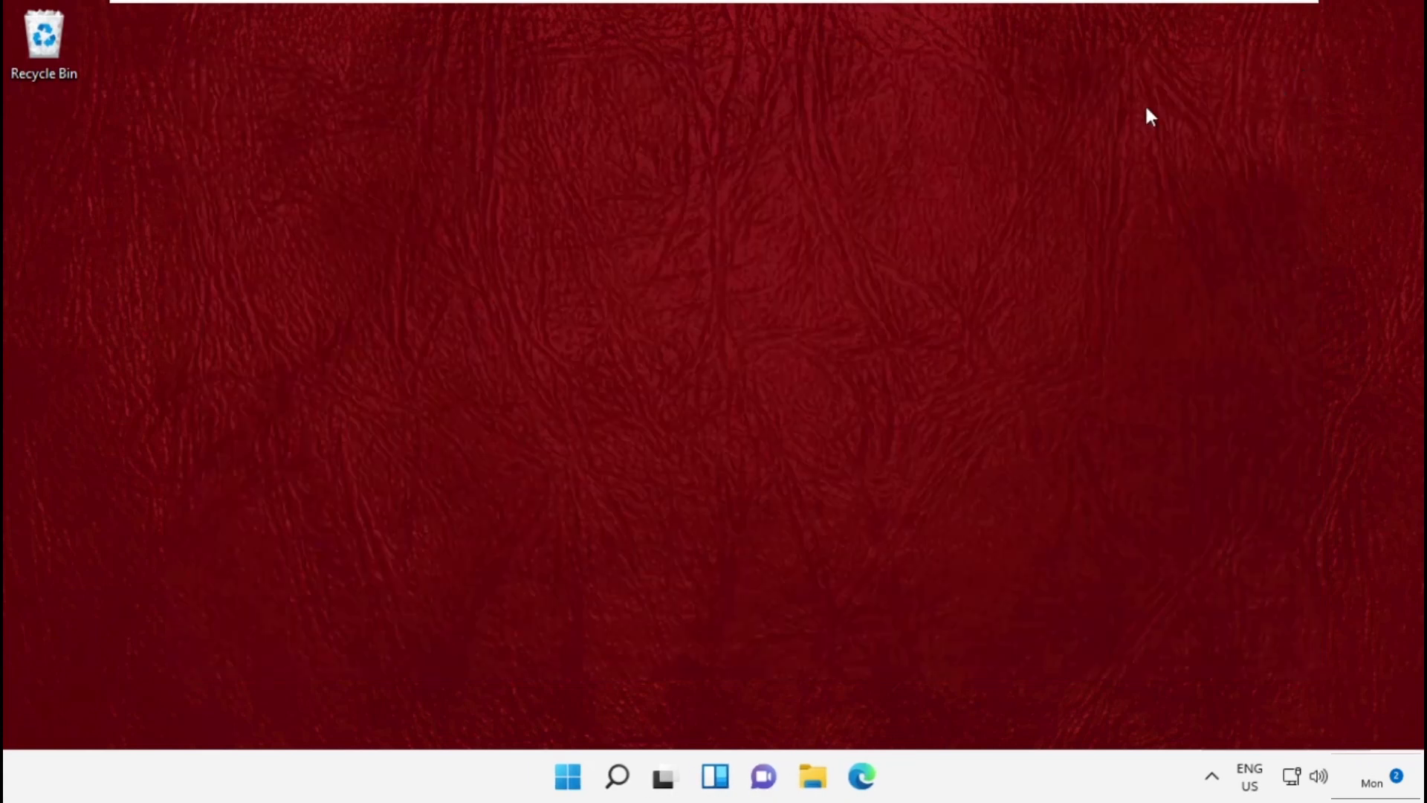
mouse_move(429, 569)
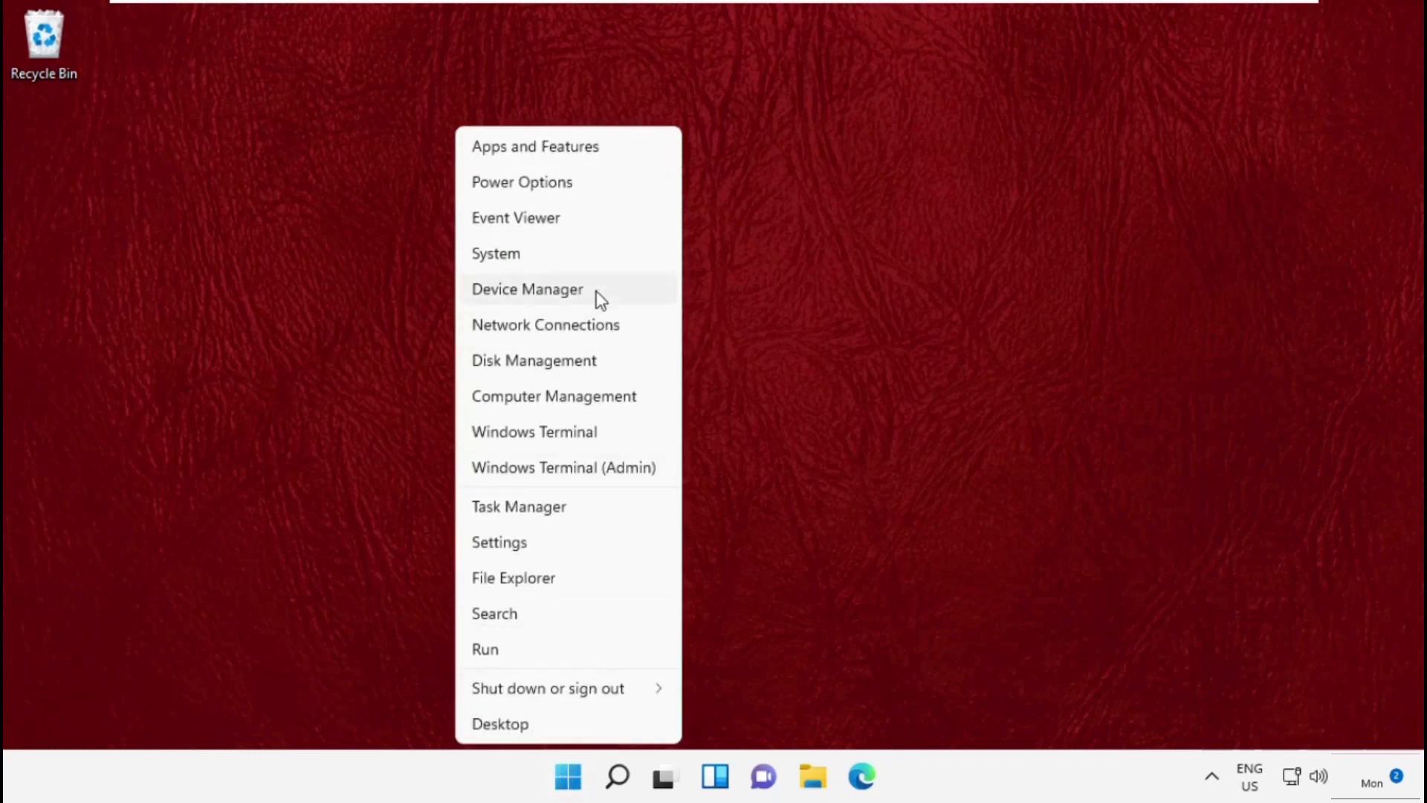
- Choose Device Manager from the Win+X quick link menu
click(527, 288)
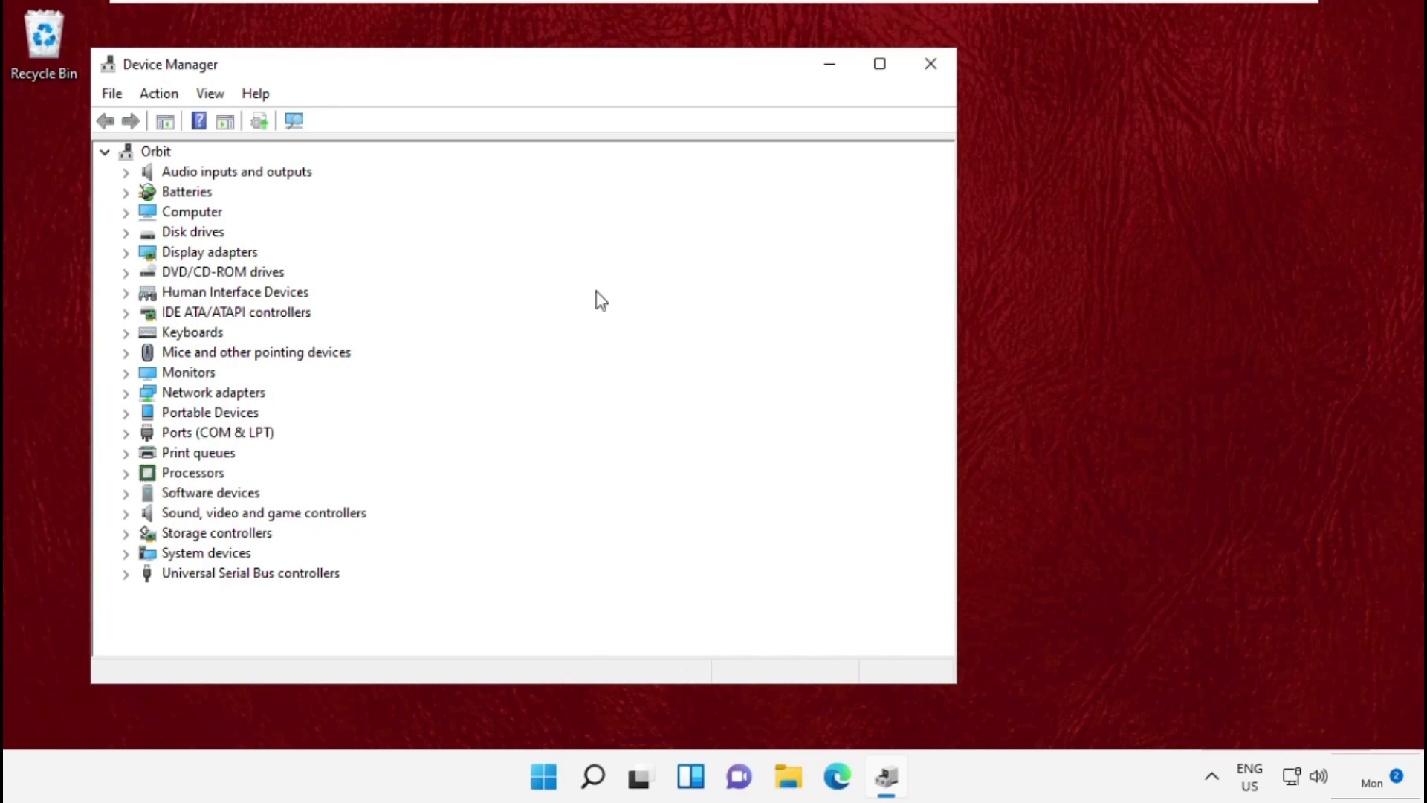
- Reinstall Standard PS/2 Keyboard from the compatible driver list and dismiss the restart prompt
click(192, 332)
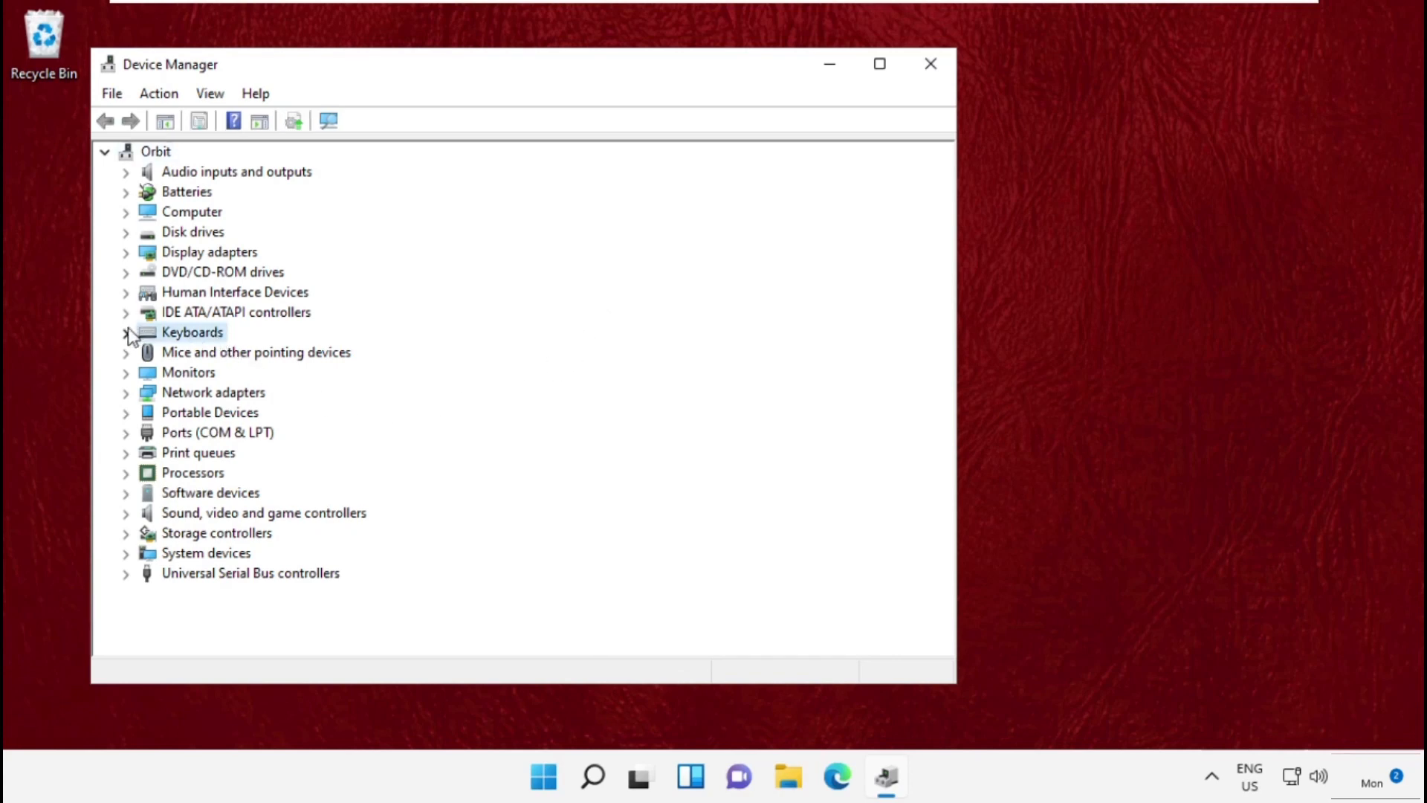
right_click(255, 352)
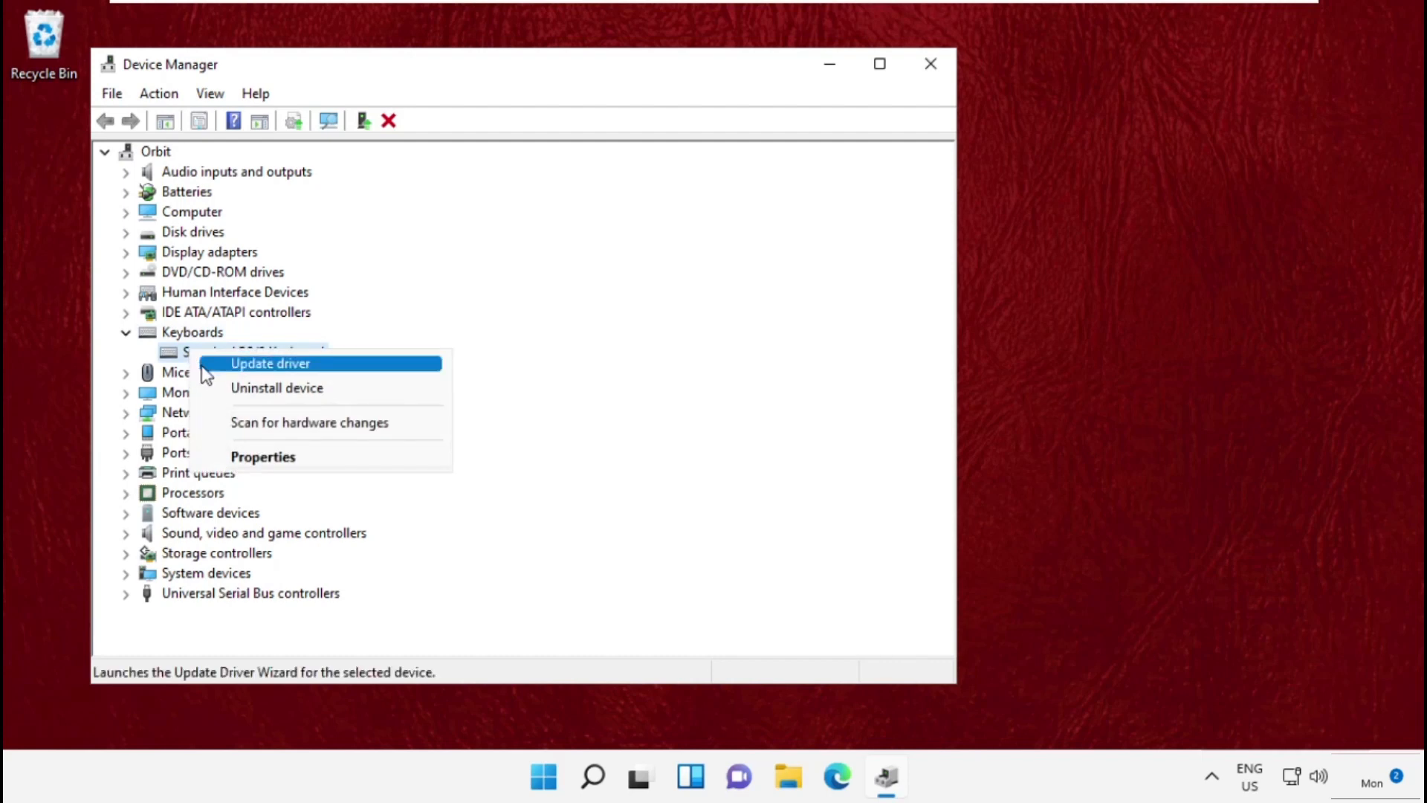
click(270, 364)
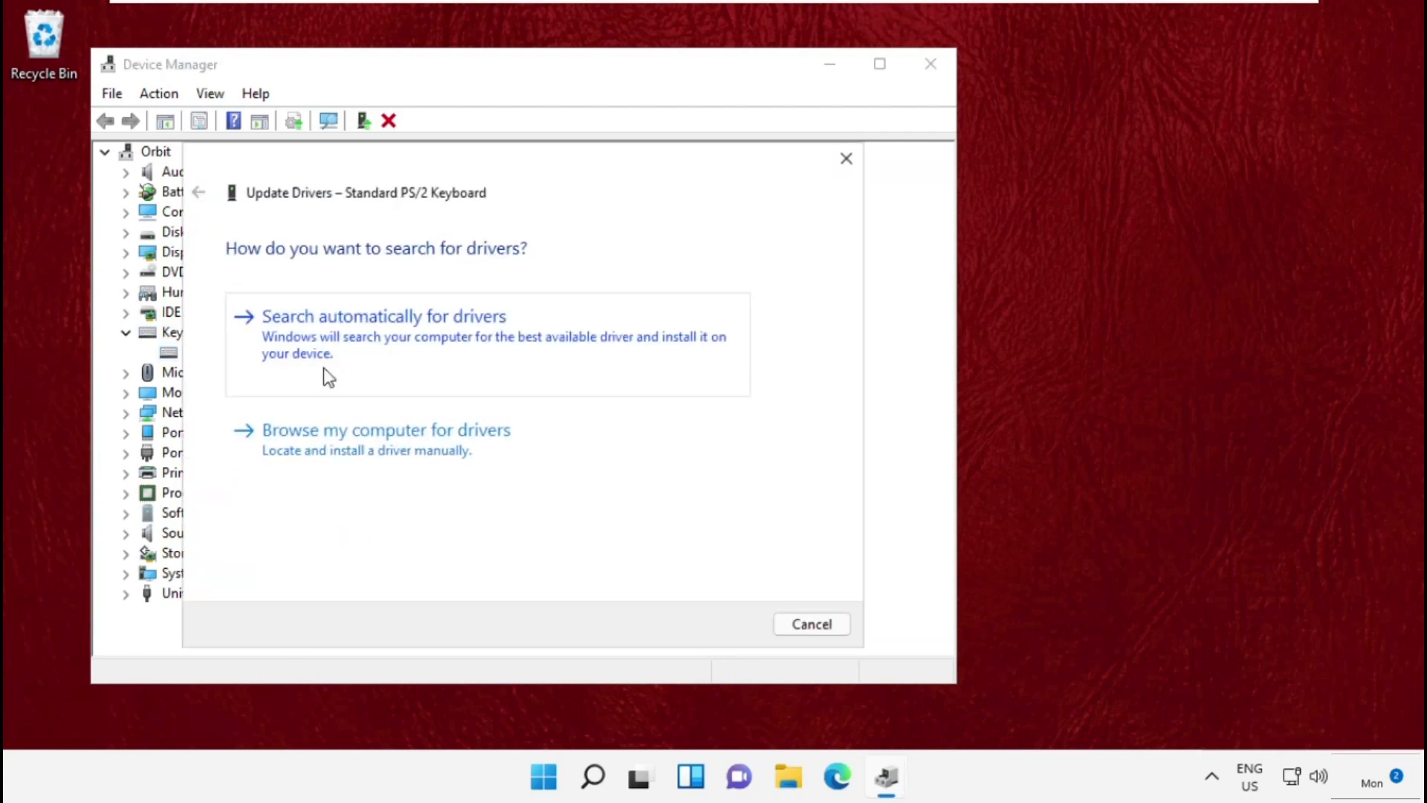
click(386, 430)
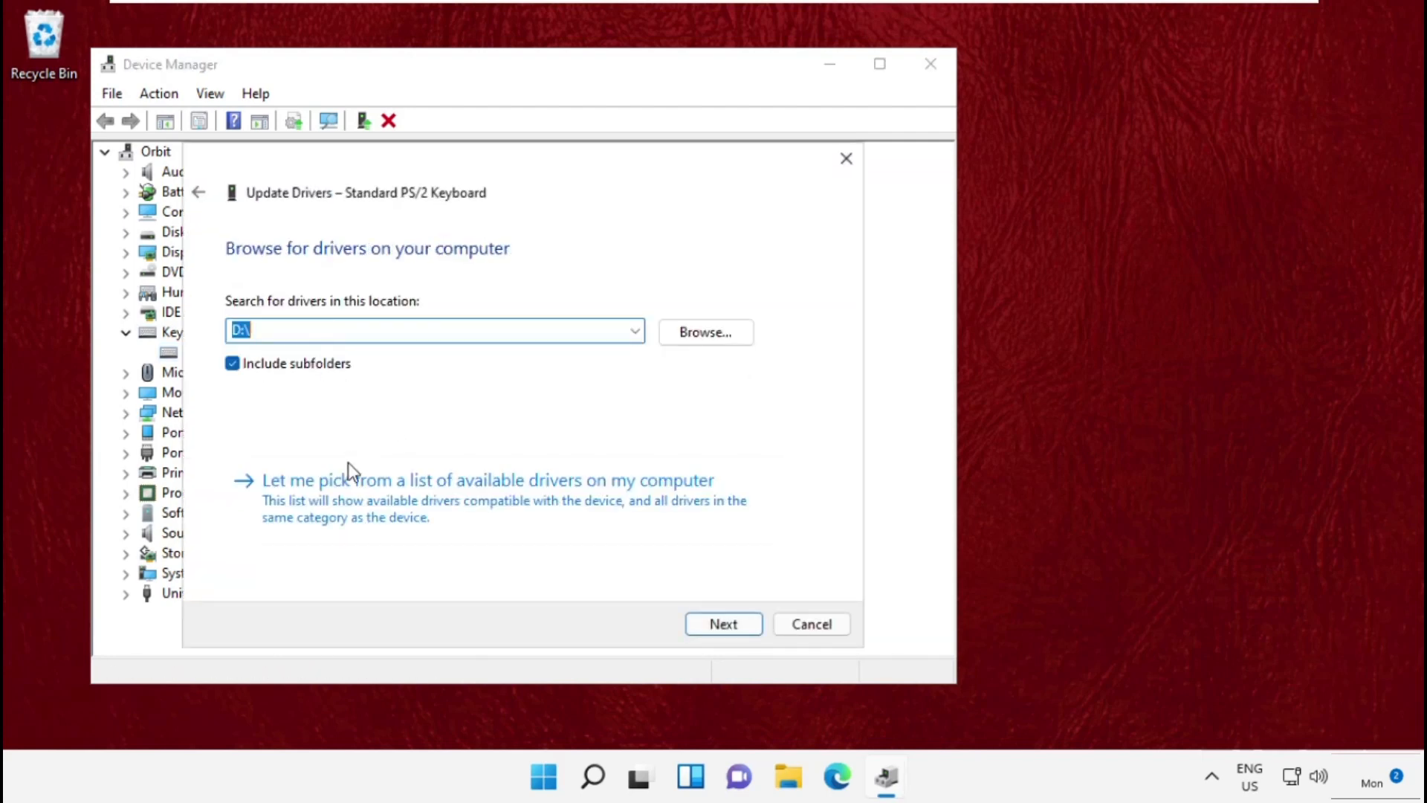
click(487, 479)
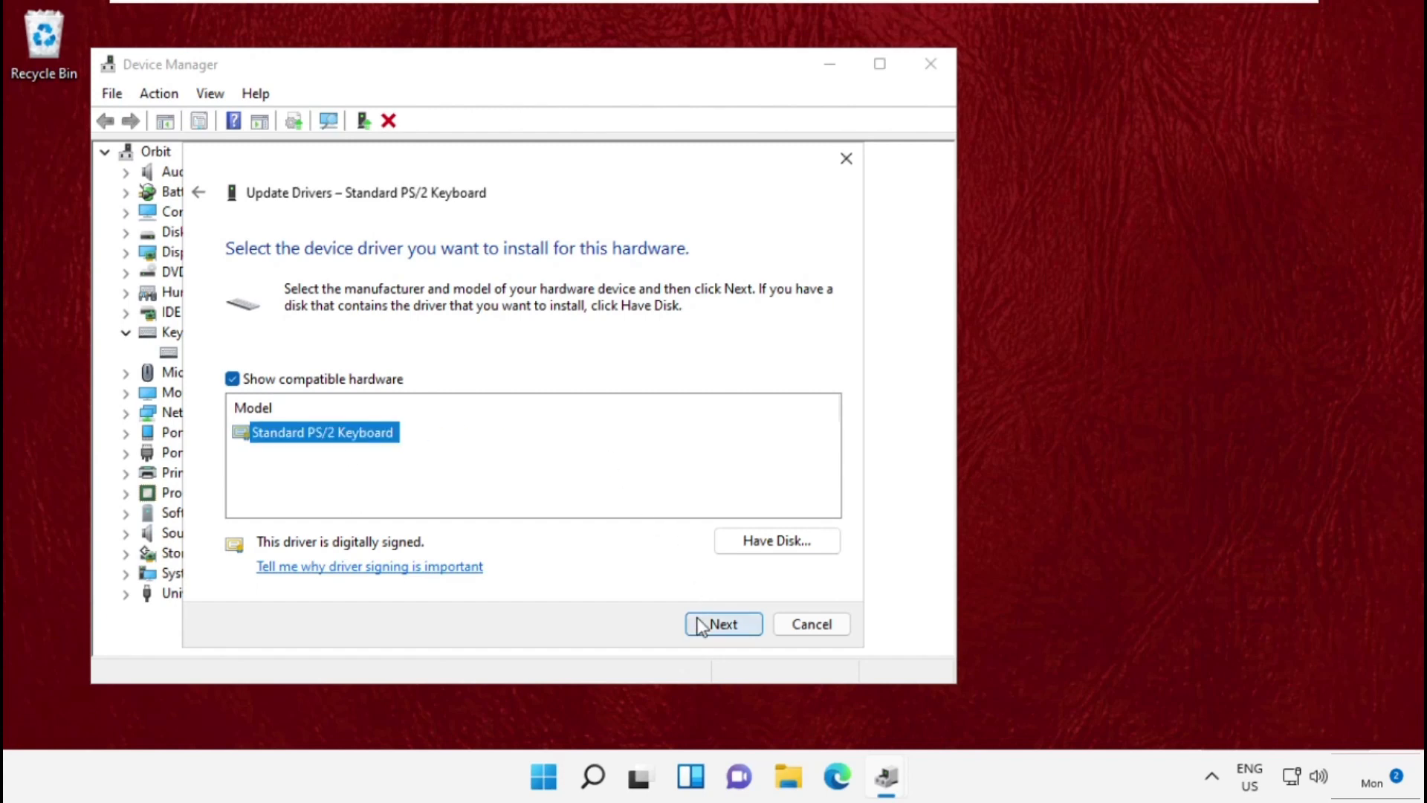
click(723, 624)
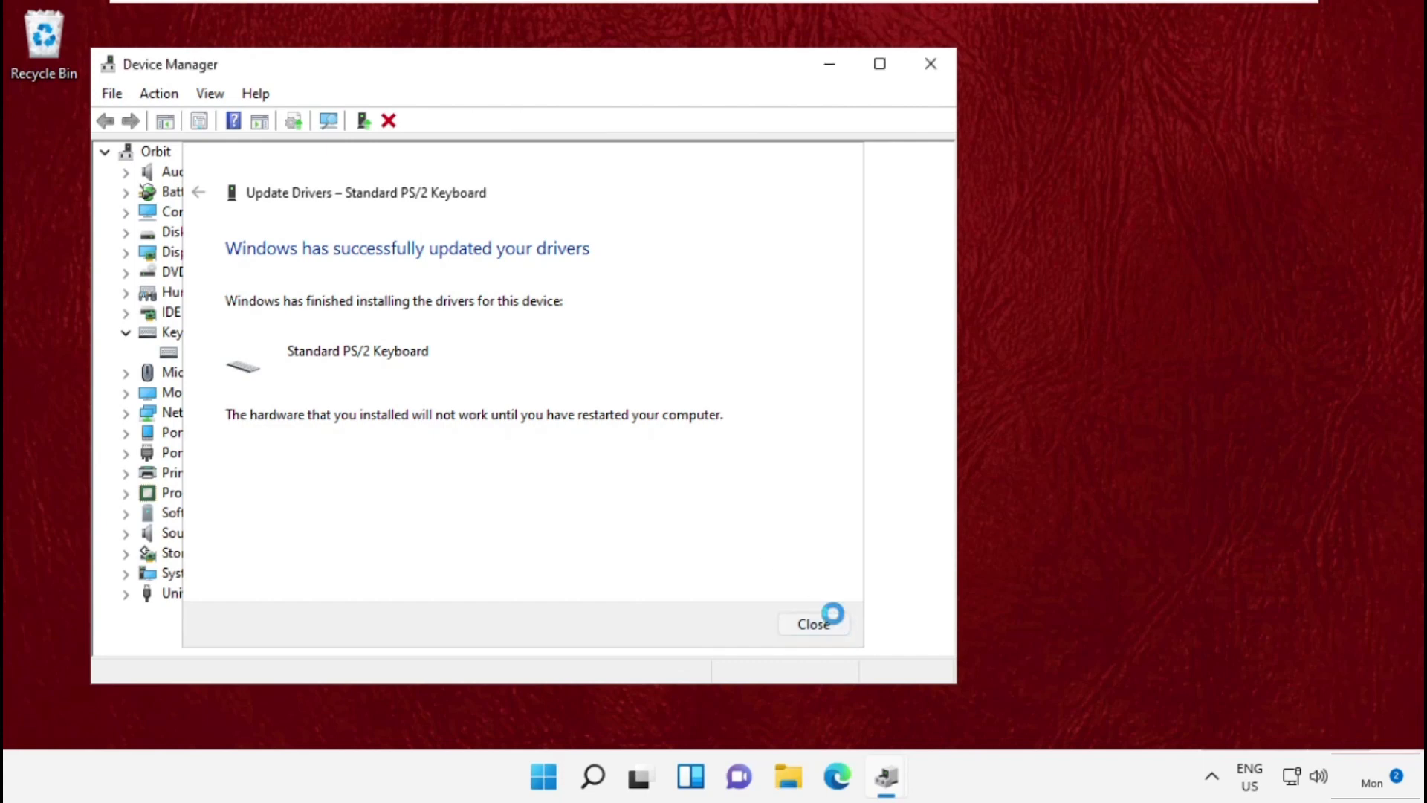
click(814, 624)
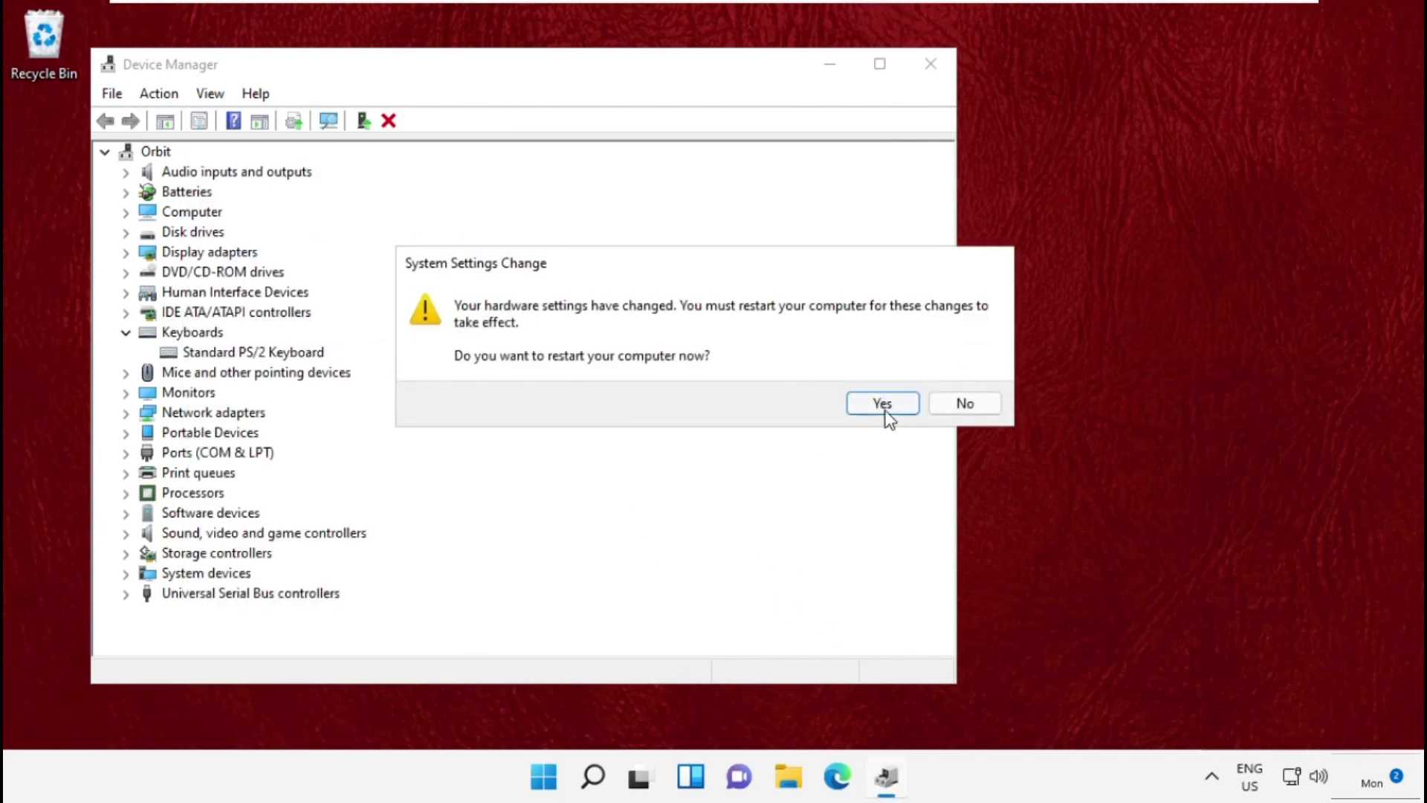
click(964, 403)
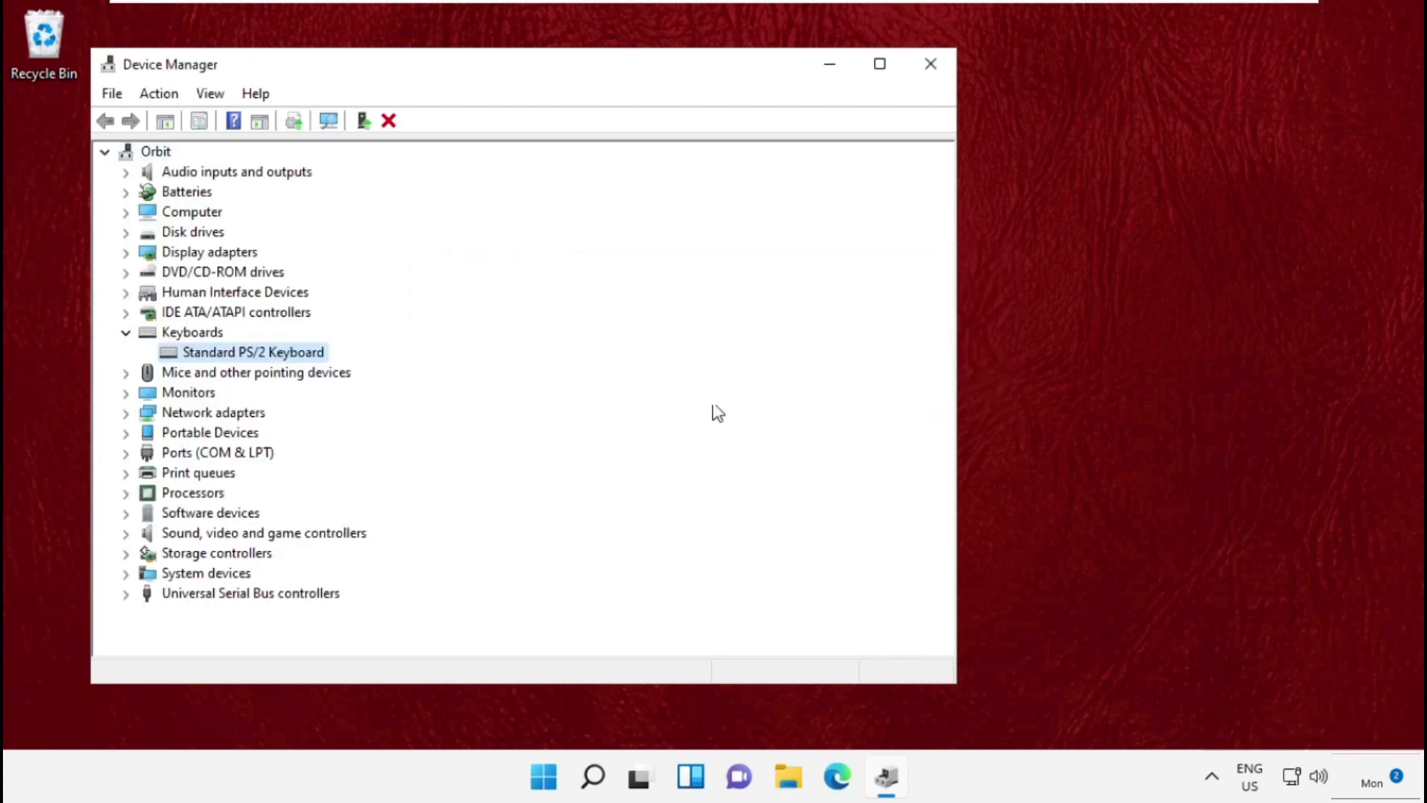